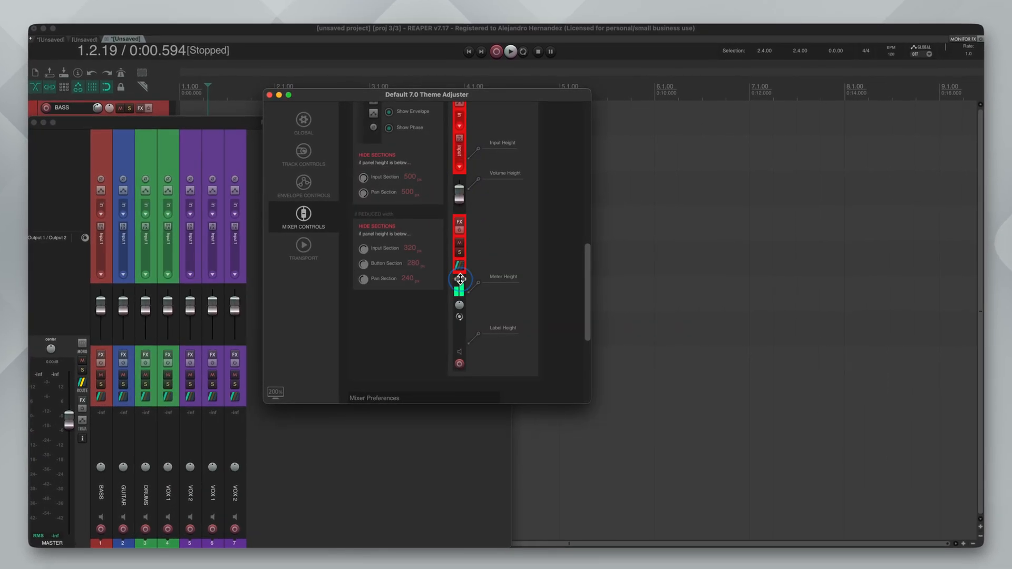
# Close the Theme Adjuster window and return to the arrange view with Audio 1–4
pyautogui.click(514, 127)
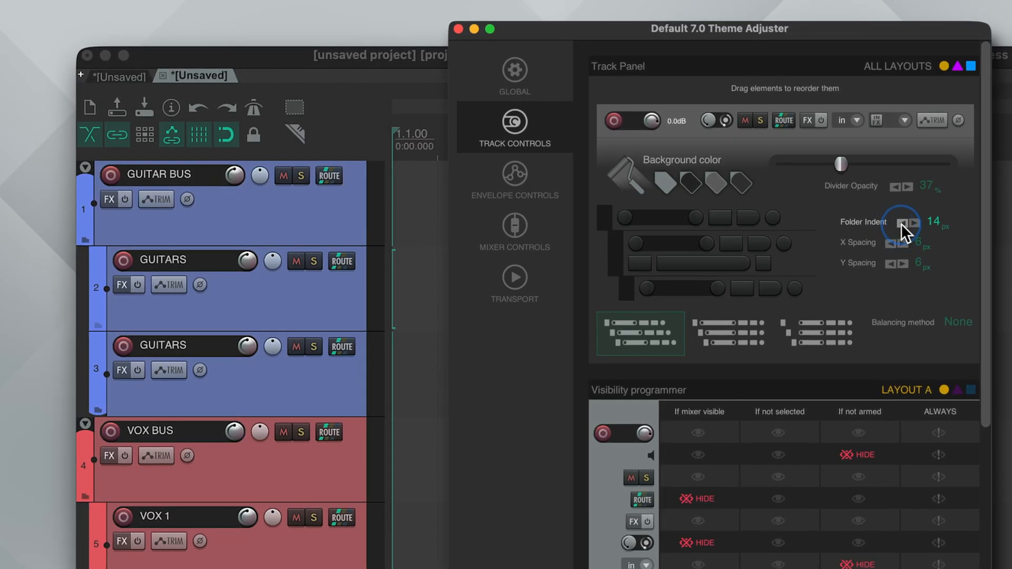
pyautogui.click(895, 224)
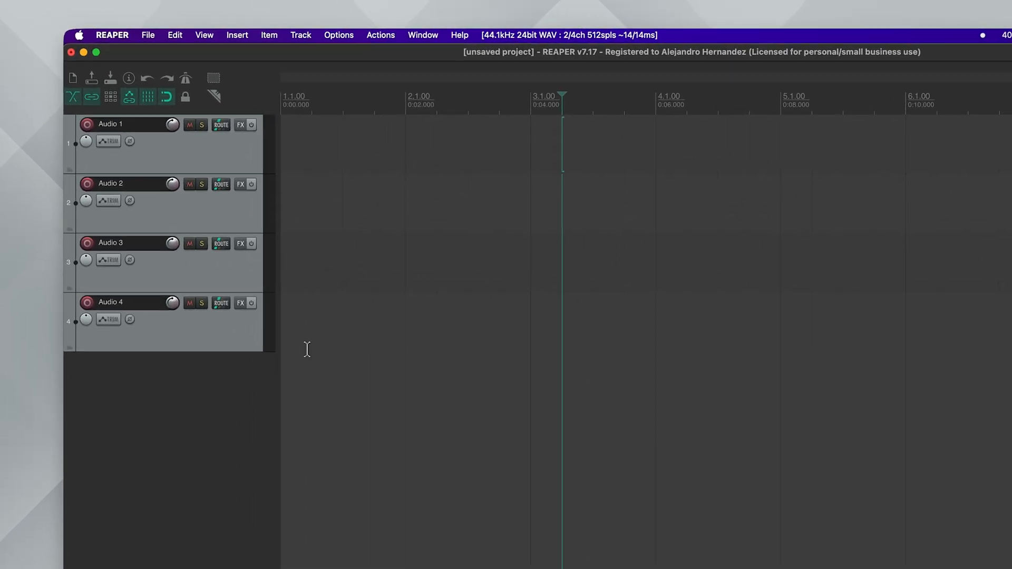
# Launch the Default 7.0 Theme Adjuster from the Options > Themes menu
pyautogui.click(339, 35)
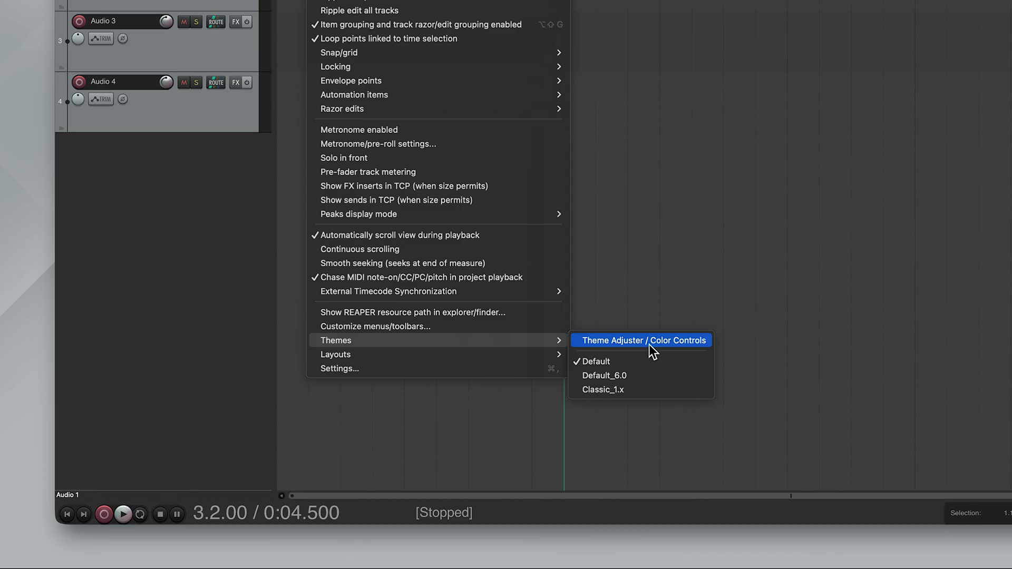
pyautogui.click(641, 340)
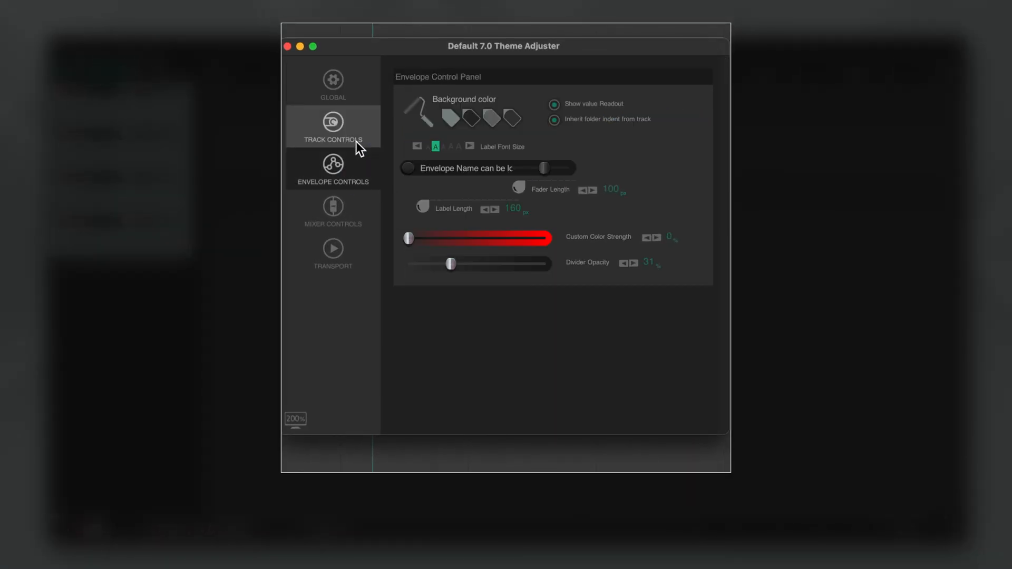
# Browse track and envelope control pages, trying options and resetting all theme values to defaults
pyautogui.click(332, 126)
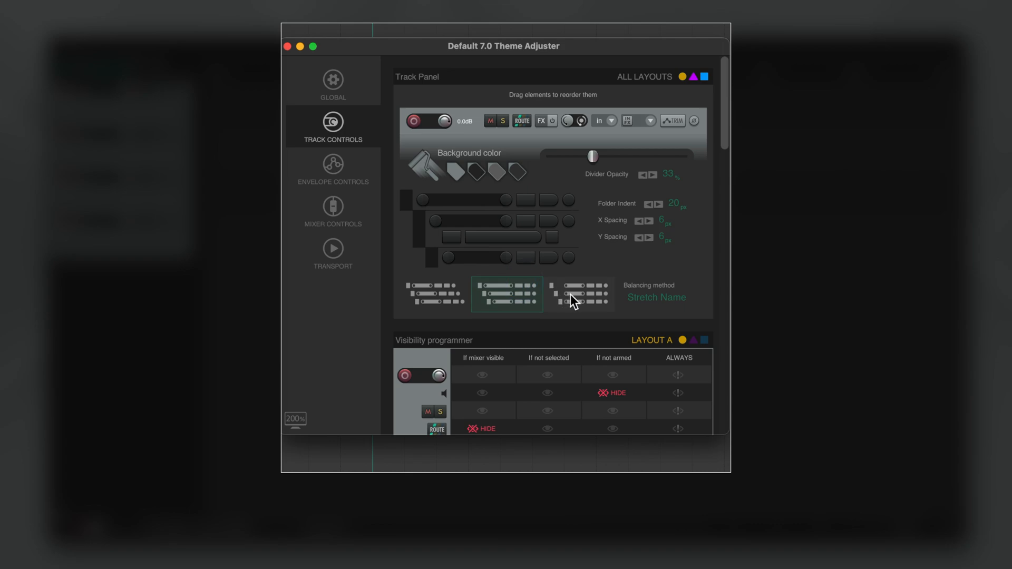
pyautogui.click(435, 295)
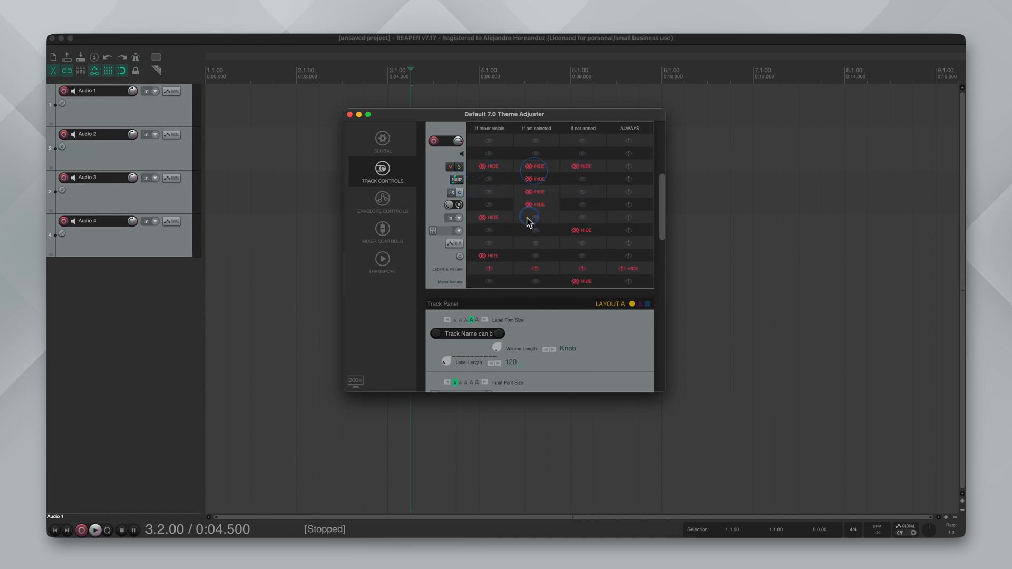
pyautogui.click(381, 140)
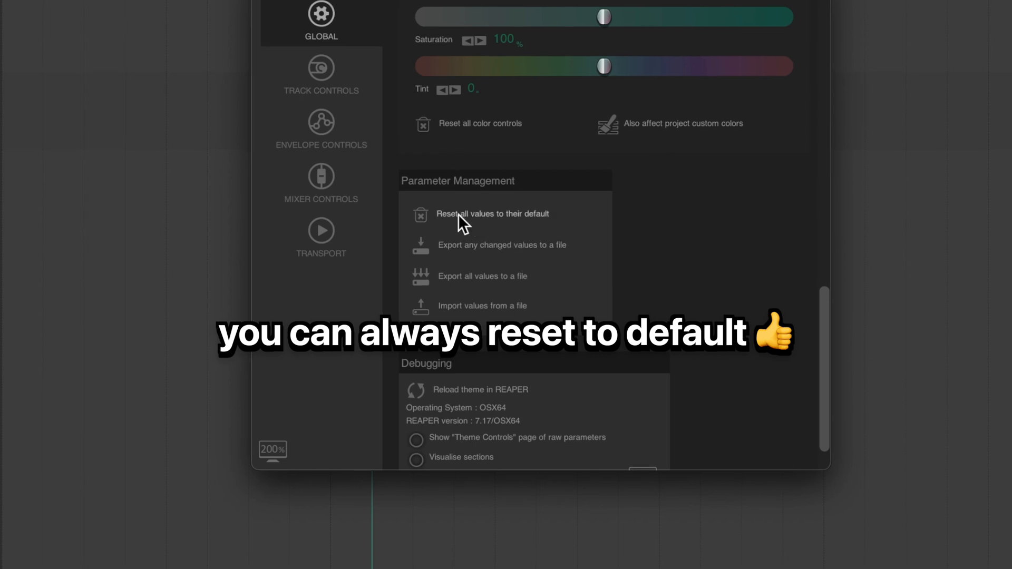
pyautogui.click(492, 214)
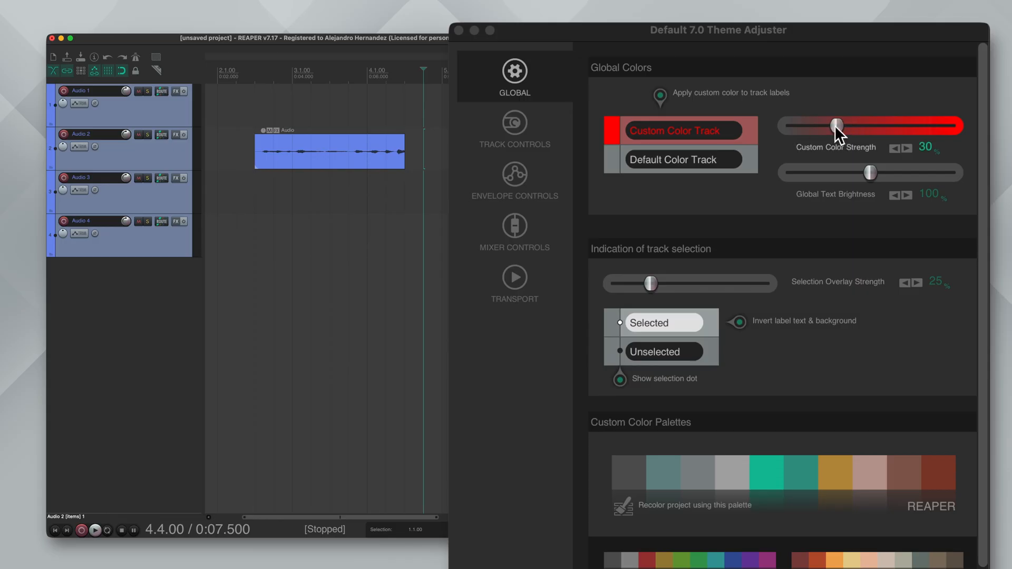
# Adjust the Custom Color Strength slider on the Global page, settling at 55%
pyautogui.moveTo(836, 126); pyautogui.dragTo(929, 126)
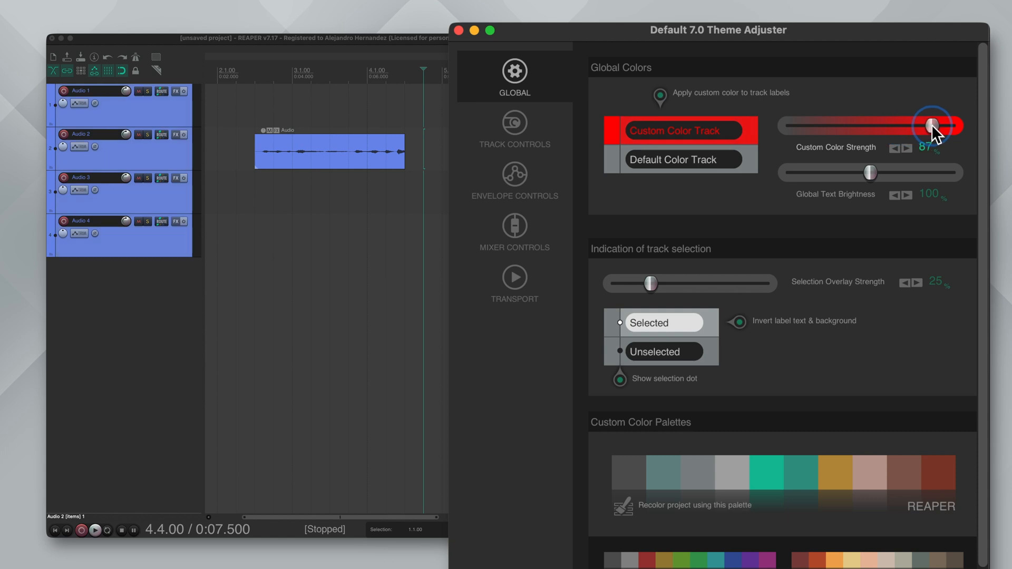
pyautogui.moveTo(929, 126); pyautogui.dragTo(798, 126)
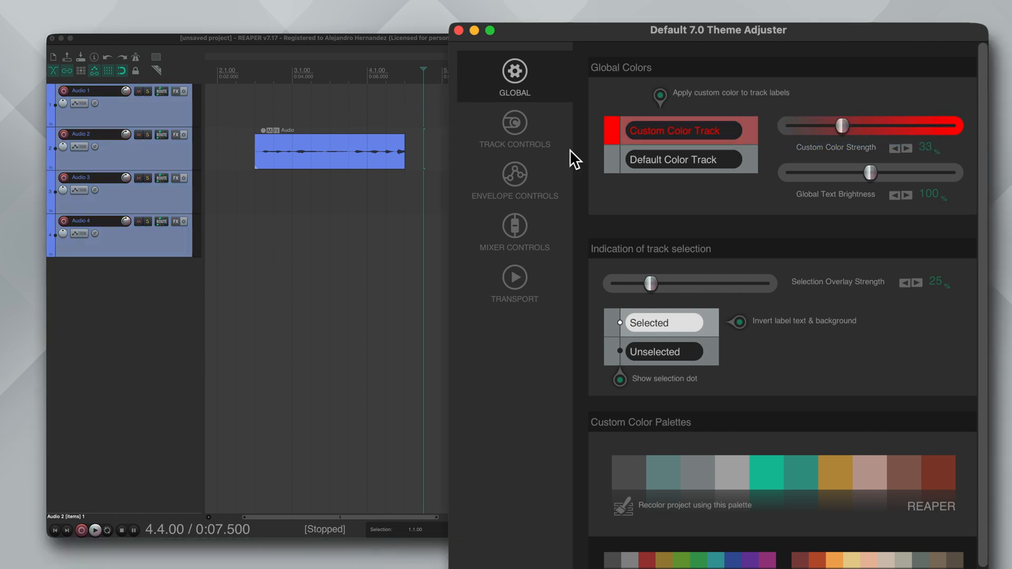
pyautogui.click(514, 129)
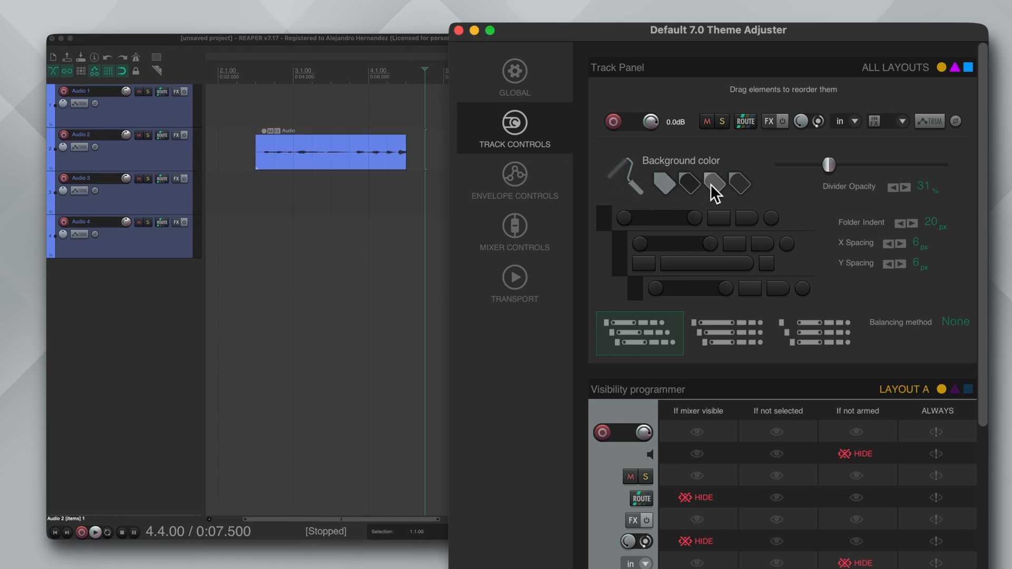
pyautogui.click(514, 70)
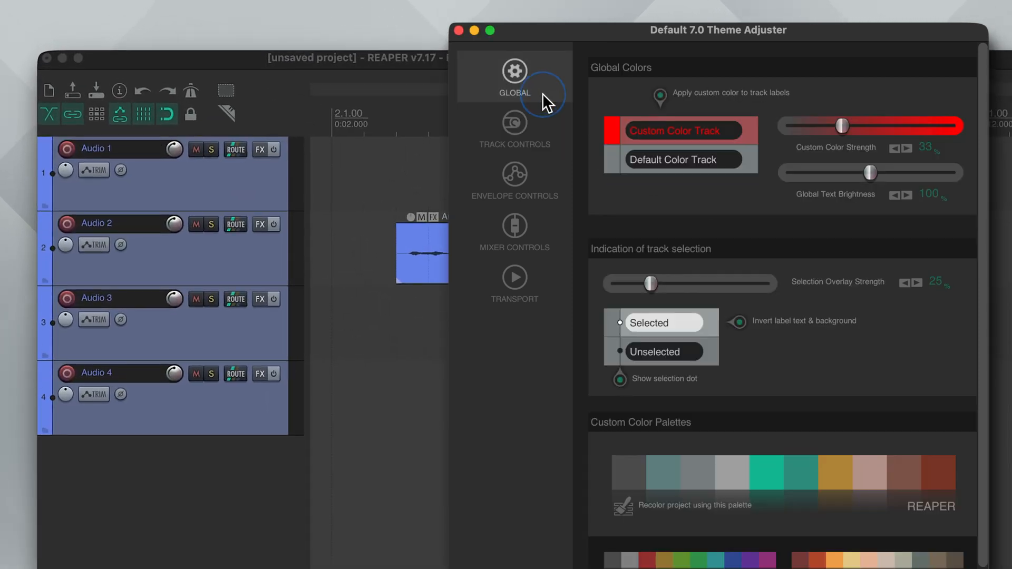
pyautogui.moveTo(841, 125); pyautogui.dragTo(876, 126)
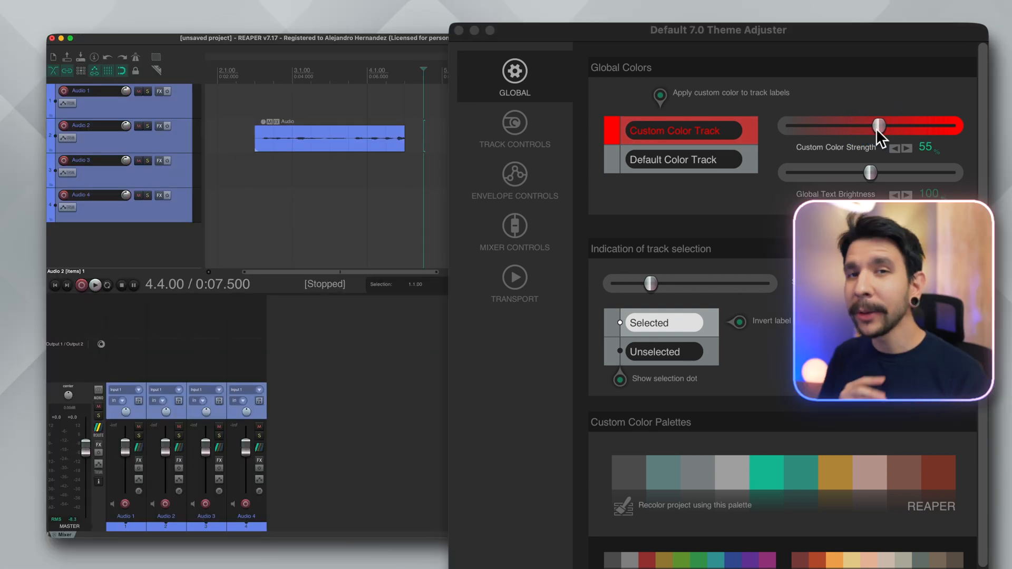
pyautogui.moveTo(883, 126); pyautogui.dragTo(906, 126)
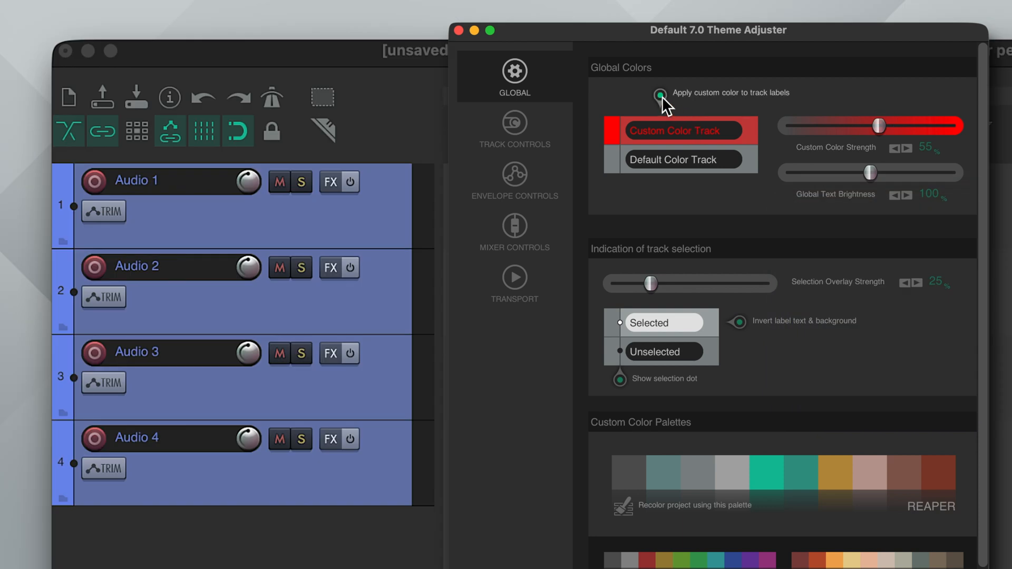
# Turn off custom colour on track labels and raise Global Text Brightness above 100%
pyautogui.click(659, 92)
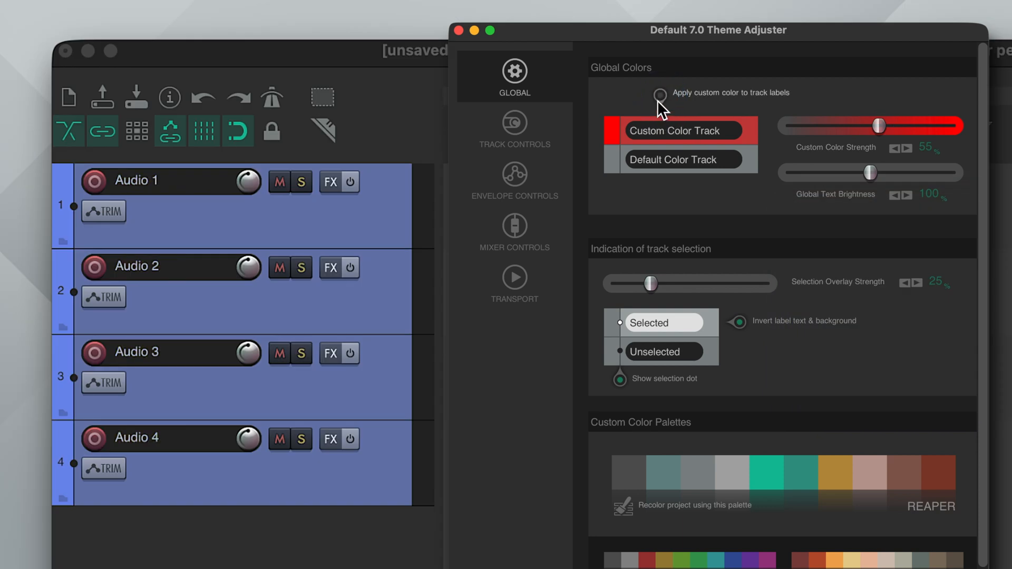
pyautogui.moveTo(870, 171); pyautogui.dragTo(864, 172)
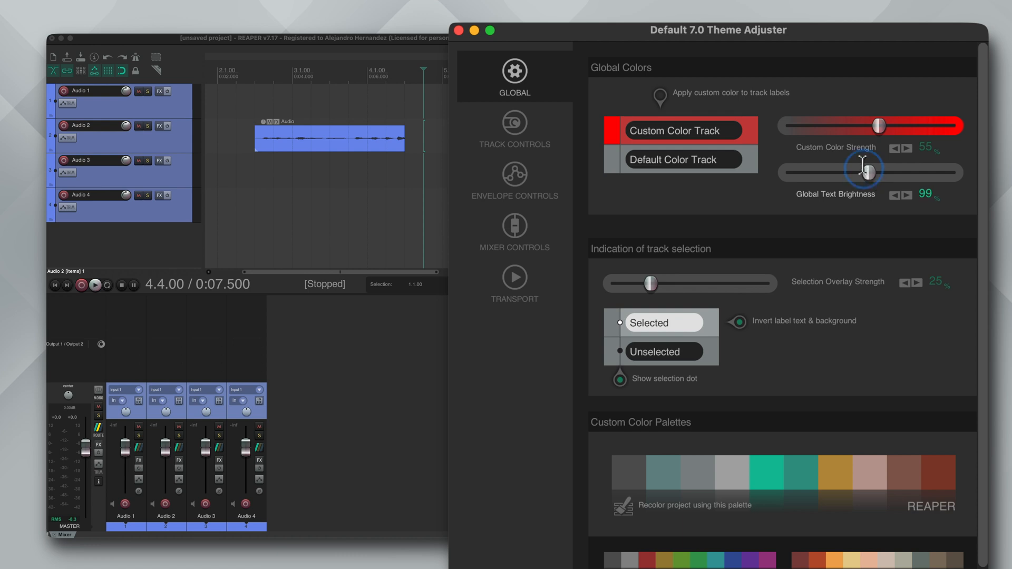
pyautogui.moveTo(871, 172); pyautogui.dragTo(801, 172)
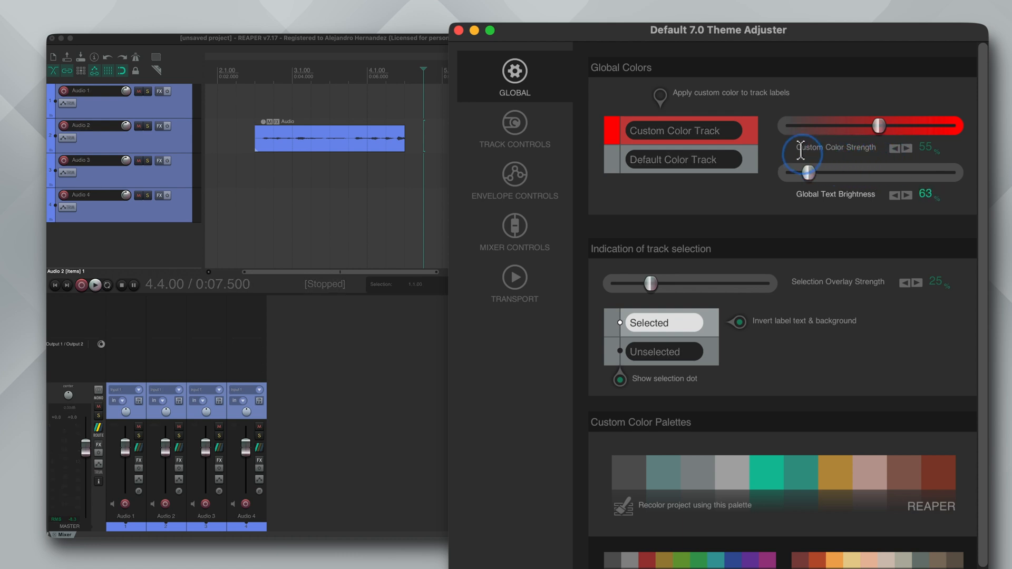
pyautogui.moveTo(803, 171); pyautogui.dragTo(885, 171)
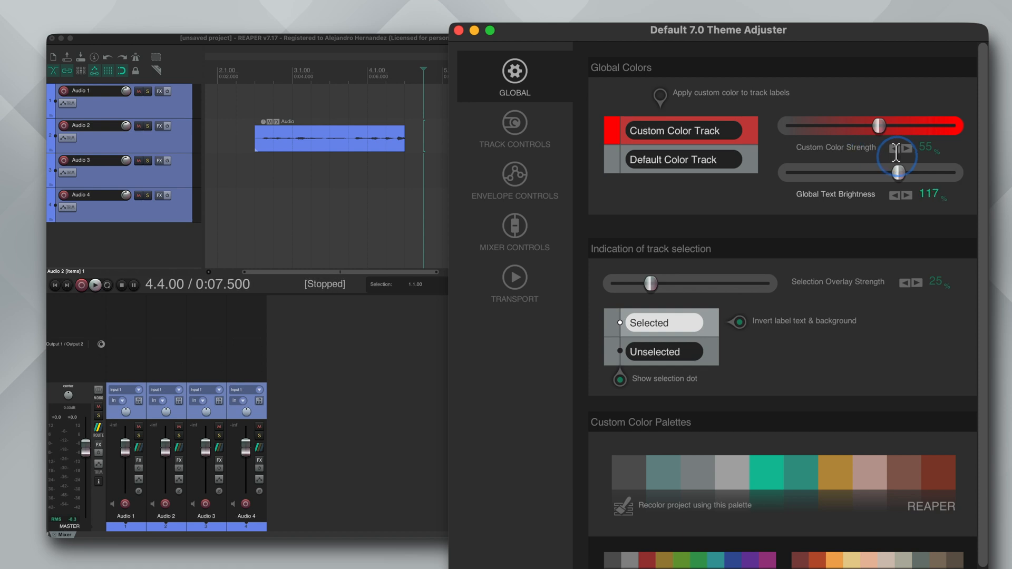
# Settle Global Text Brightness at 104% and Selection Overlay Strength at 32%
pyautogui.moveTo(649, 284); pyautogui.dragTo(607, 284)
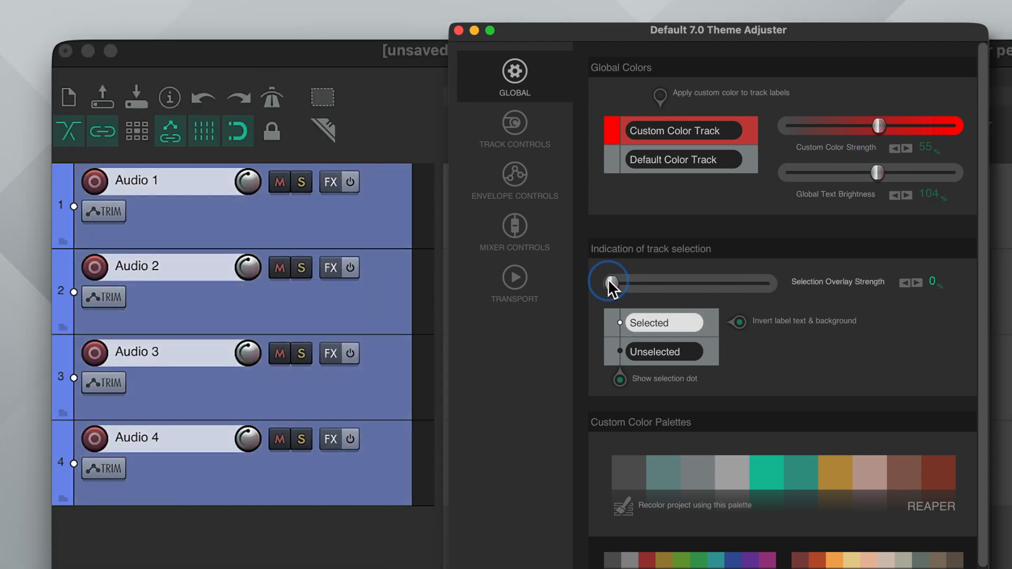
pyautogui.moveTo(610, 282); pyautogui.dragTo(657, 283)
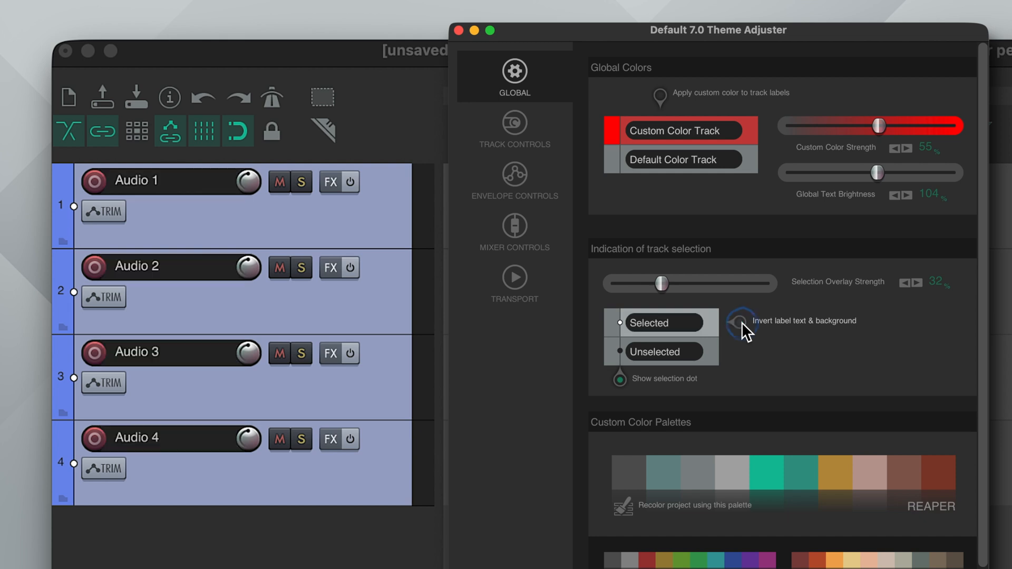
# Toggle label inversion on and off, then hide the track selection dot
pyautogui.click(740, 323)
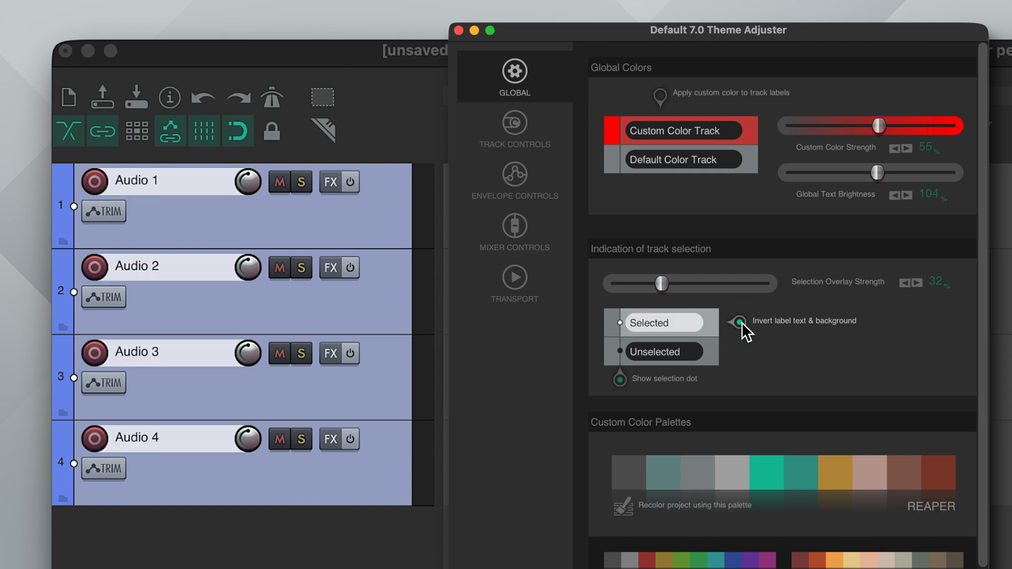
pyautogui.click(736, 322)
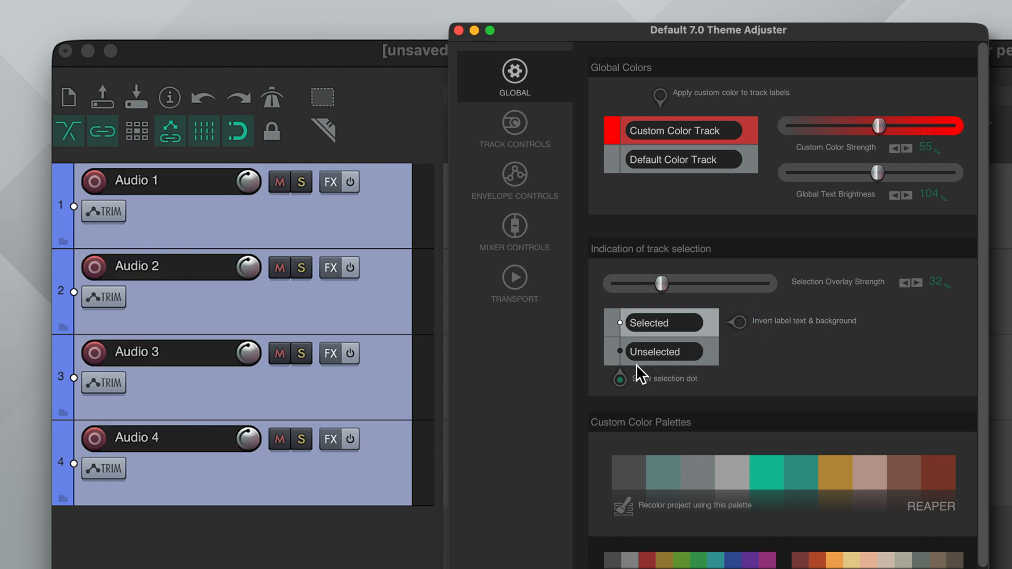
pyautogui.click(619, 378)
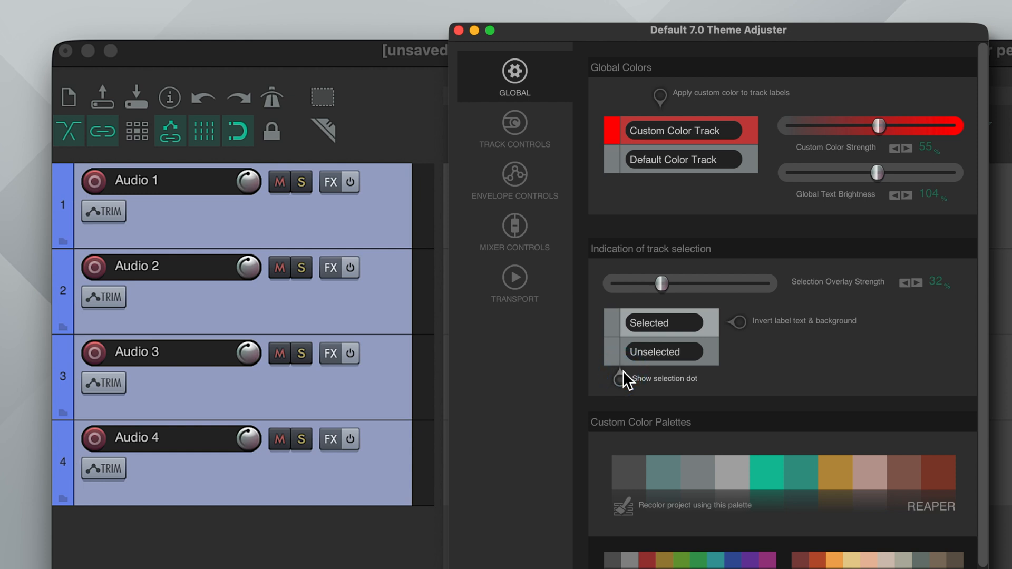
pyautogui.click(617, 378)
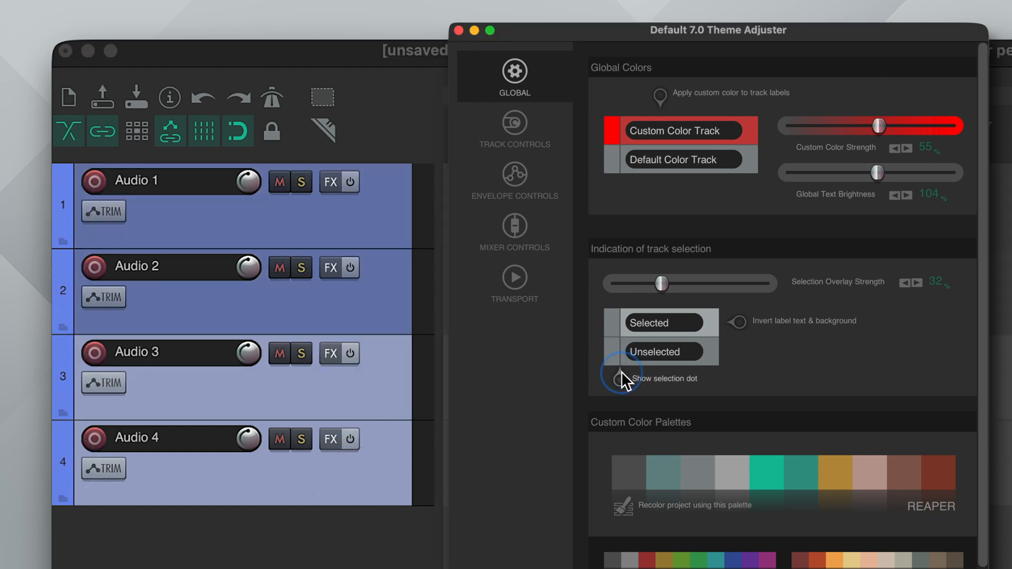
pyautogui.click(618, 379)
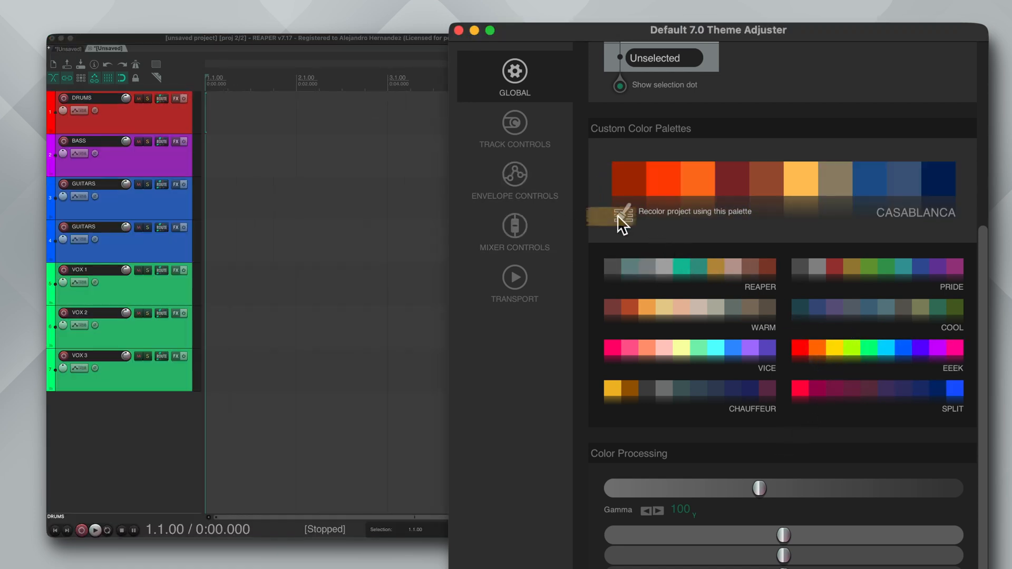
# Recolor the project tracks with Casablanca, Vice, Cool and finally Pride palettes
pyautogui.click(618, 212)
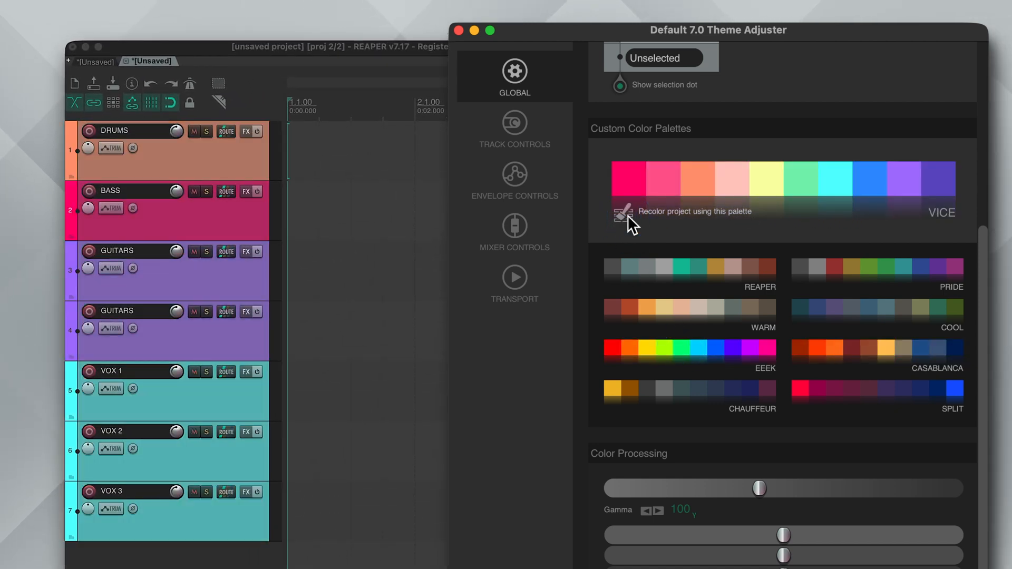
pyautogui.click(619, 211)
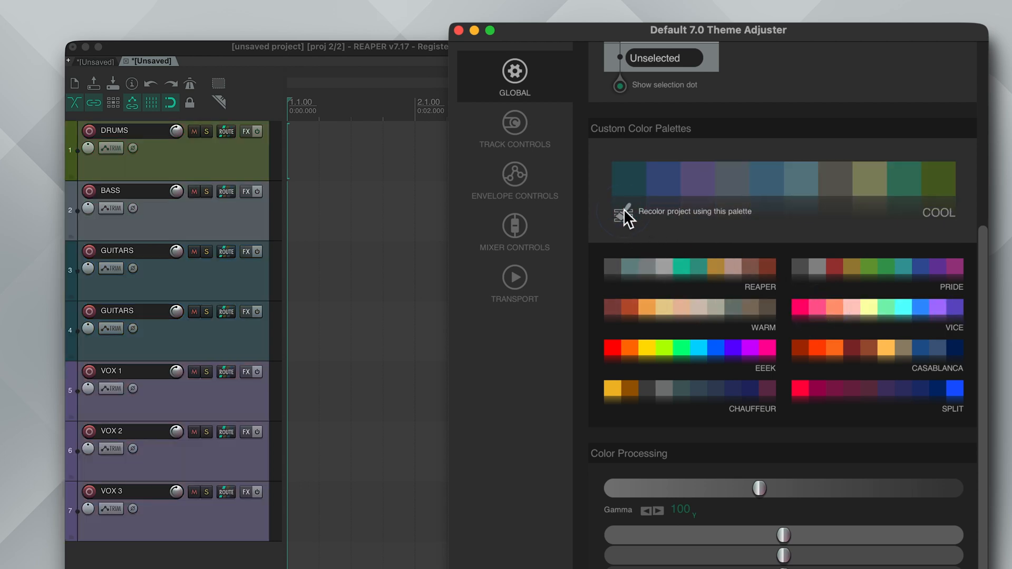
pyautogui.click(625, 214)
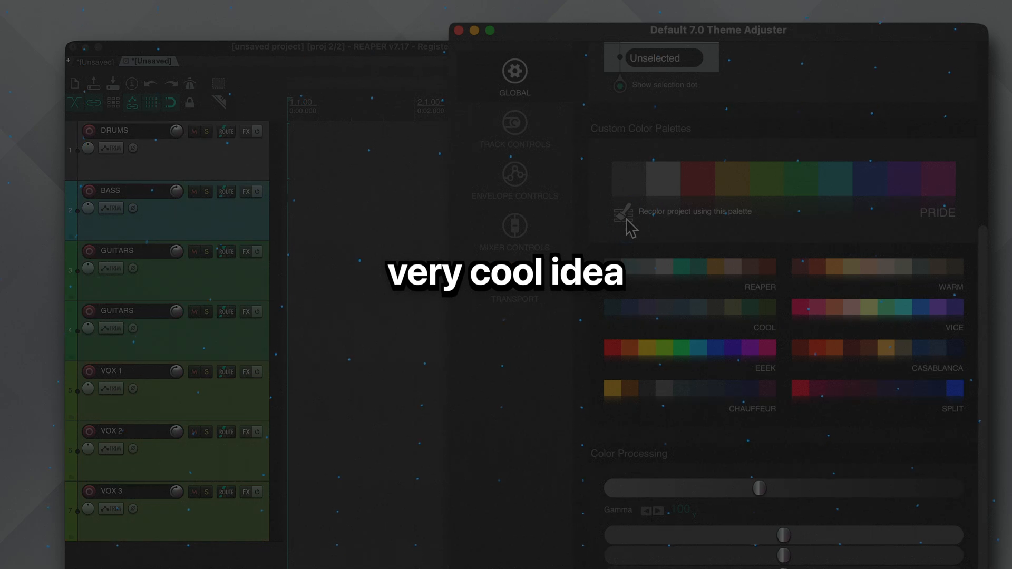
pyautogui.click(627, 213)
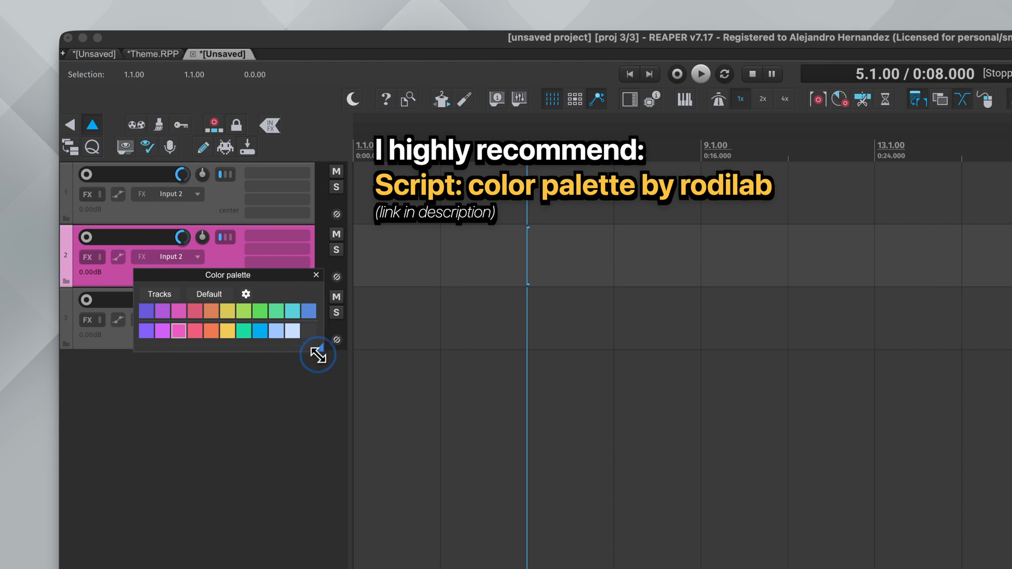
# Enlarge the rodilab Color palette script window by dragging its corner
pyautogui.moveTo(317, 353); pyautogui.dragTo(496, 399)
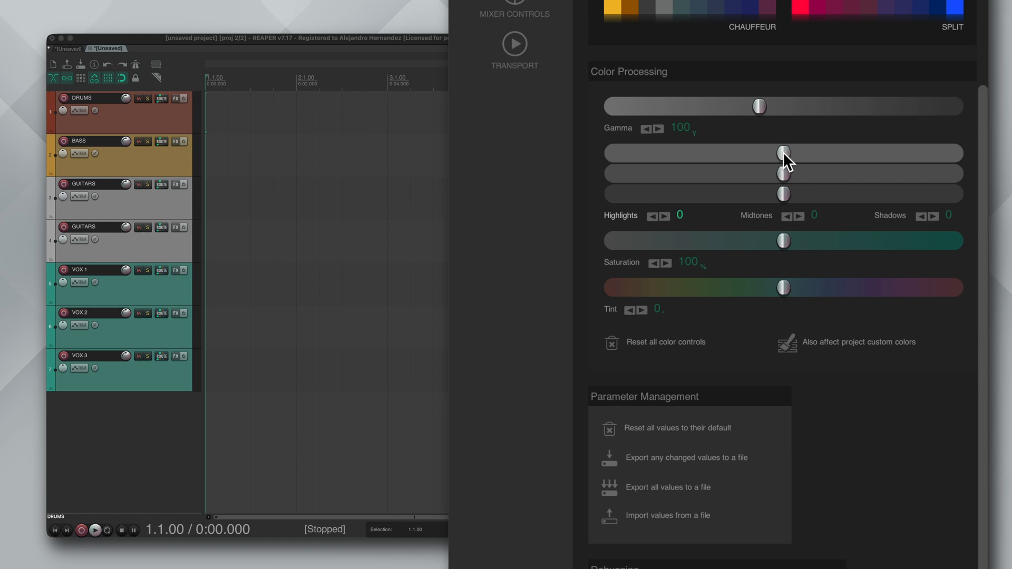
# Shift the tone levels and gamma to 116, then reset all colour processing controls
pyautogui.moveTo(758, 152); pyautogui.dragTo(803, 153)
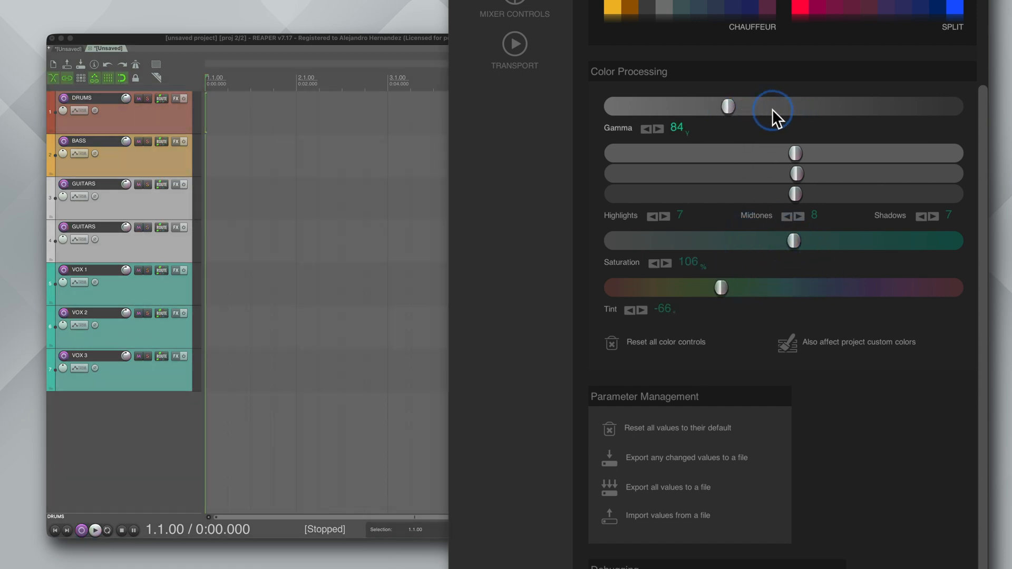
pyautogui.moveTo(727, 105); pyautogui.dragTo(789, 106)
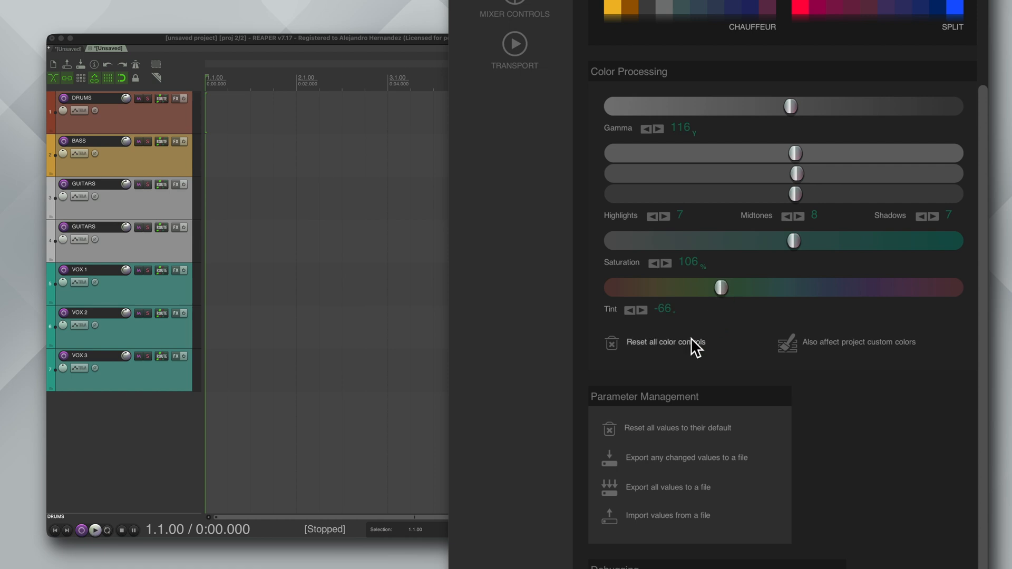
pyautogui.click(665, 341)
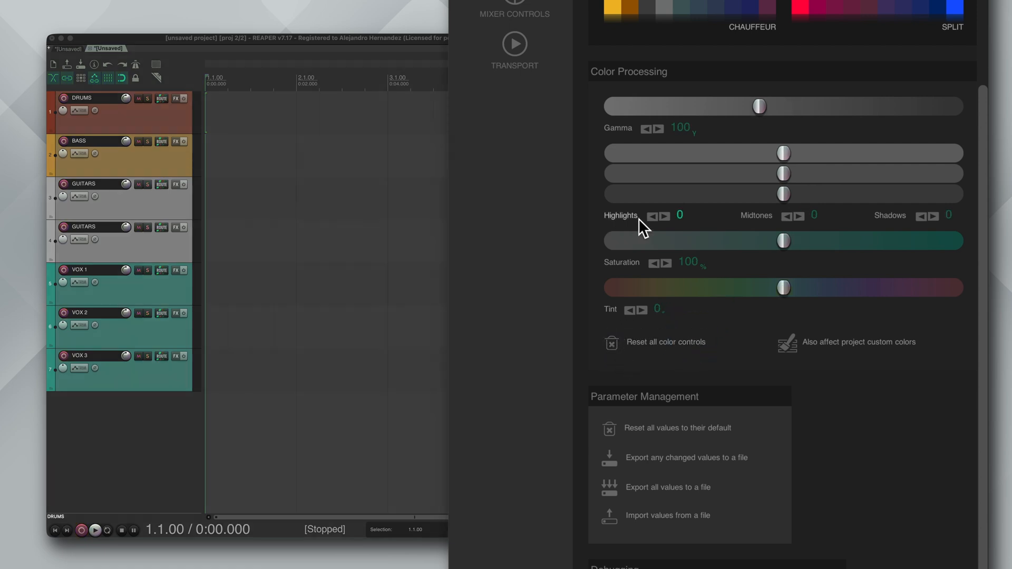
# Raise Highlights to 5 and Midtones to 2
pyautogui.click(668, 215)
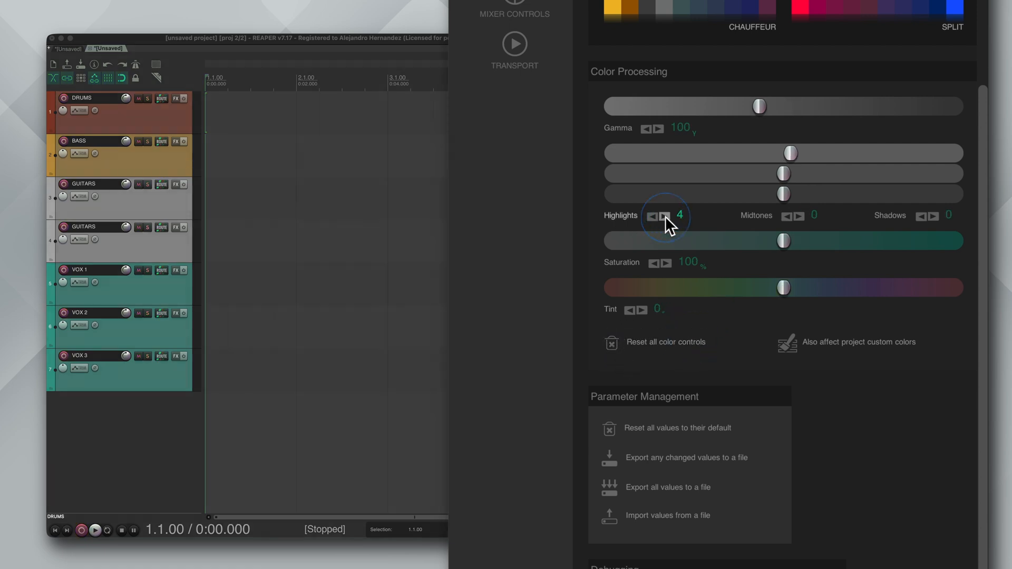
pyautogui.click(667, 216)
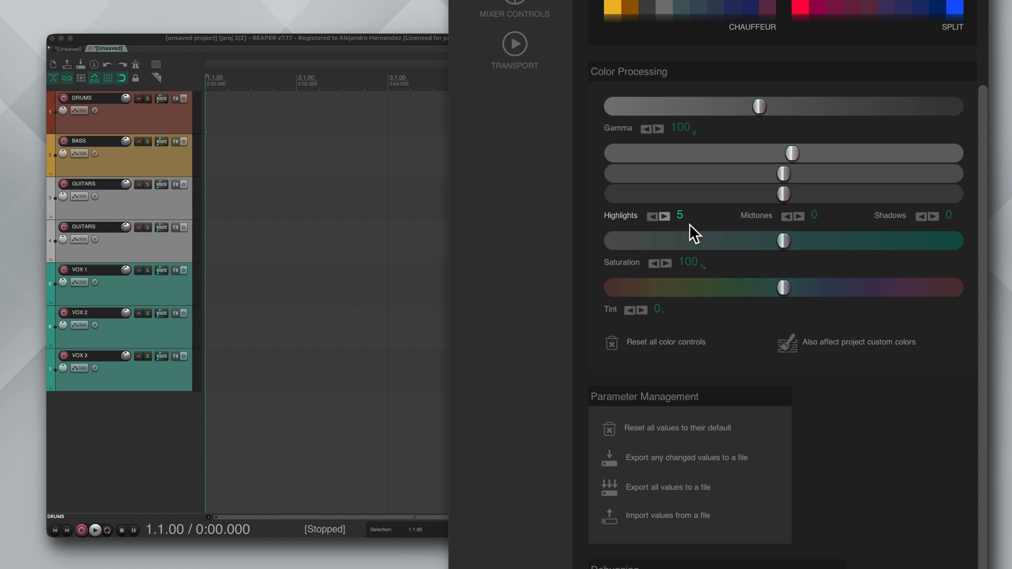
pyautogui.click(799, 216)
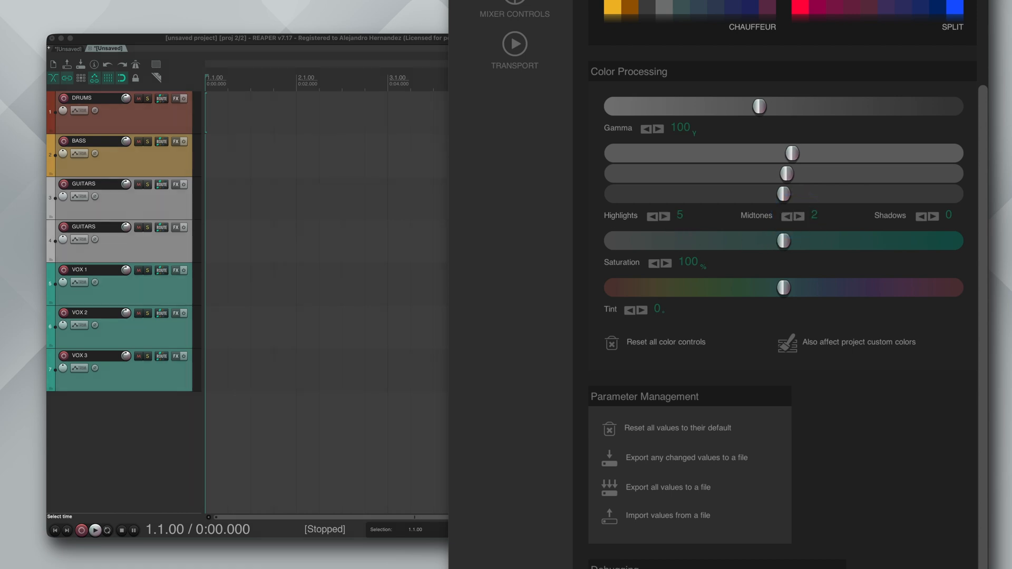
# Move the pan control ahead of mute/solo and set track divider opacity to 37
pyautogui.click(515, 129)
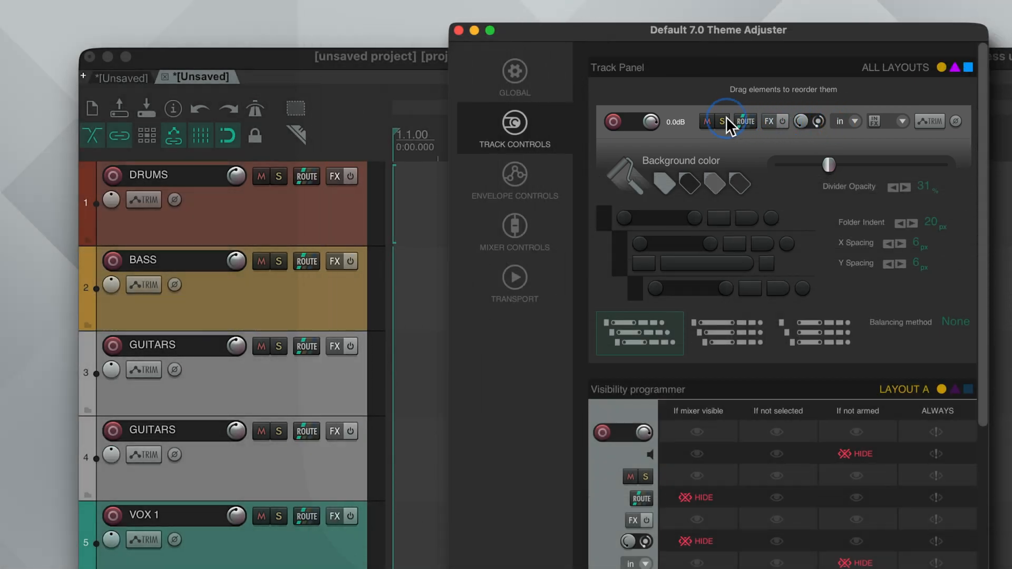
pyautogui.moveTo(745, 121); pyautogui.dragTo(709, 122)
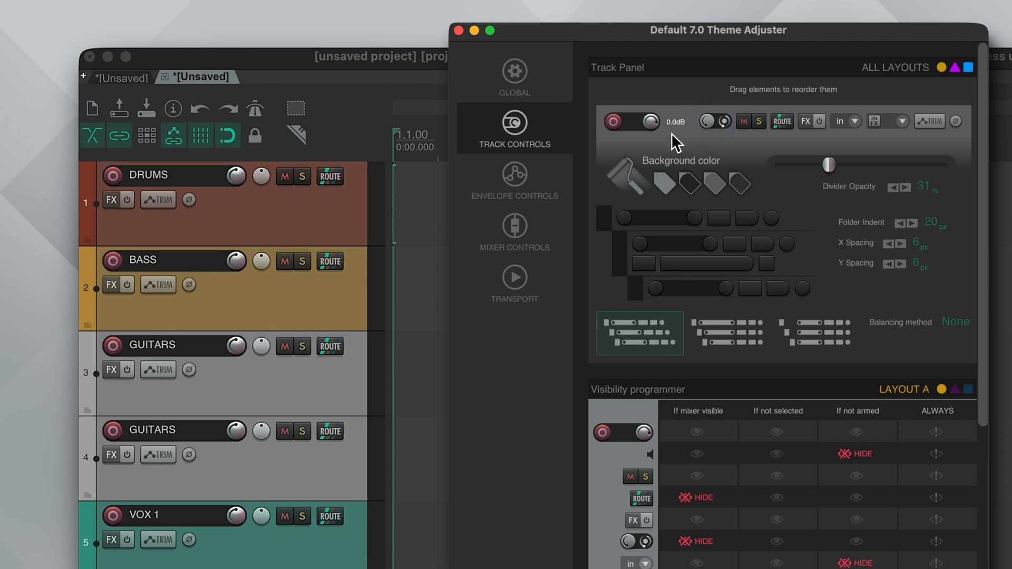
pyautogui.moveTo(829, 163); pyautogui.dragTo(941, 163)
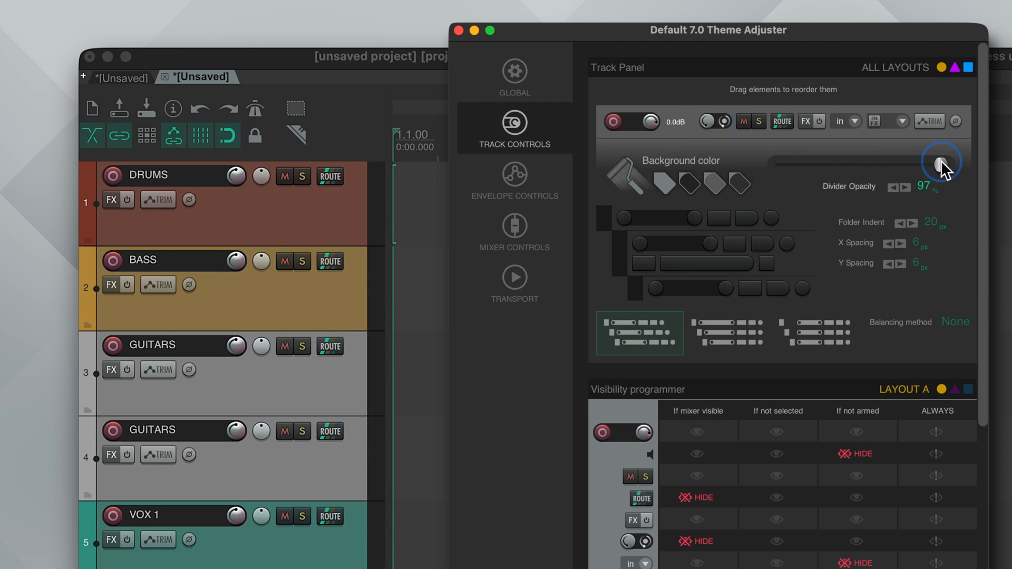
pyautogui.moveTo(941, 163); pyautogui.dragTo(931, 161)
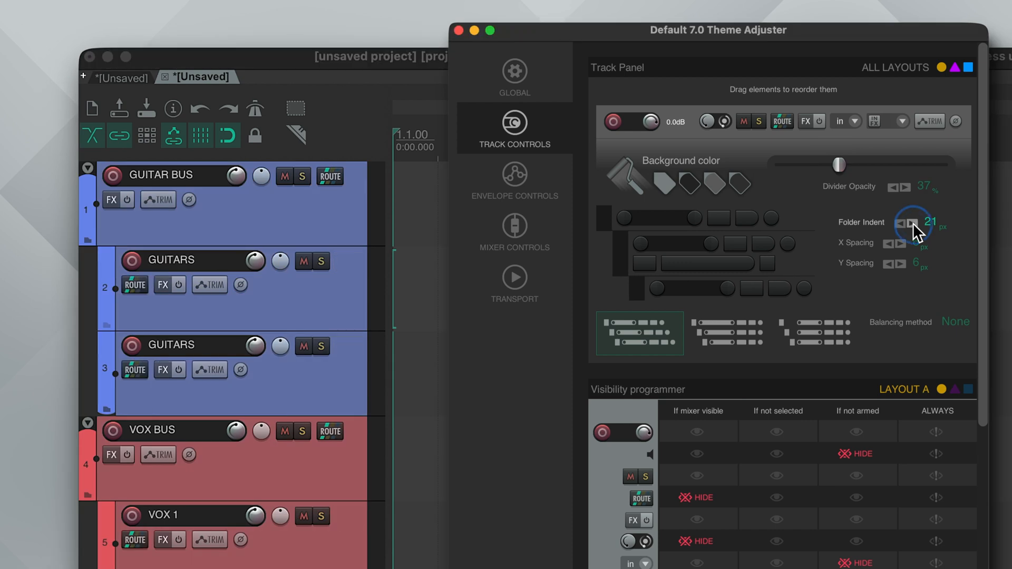
# Set folder indent to 10 and horizontal spacing to 3, keeping vertical spacing at 6
pyautogui.click(908, 223)
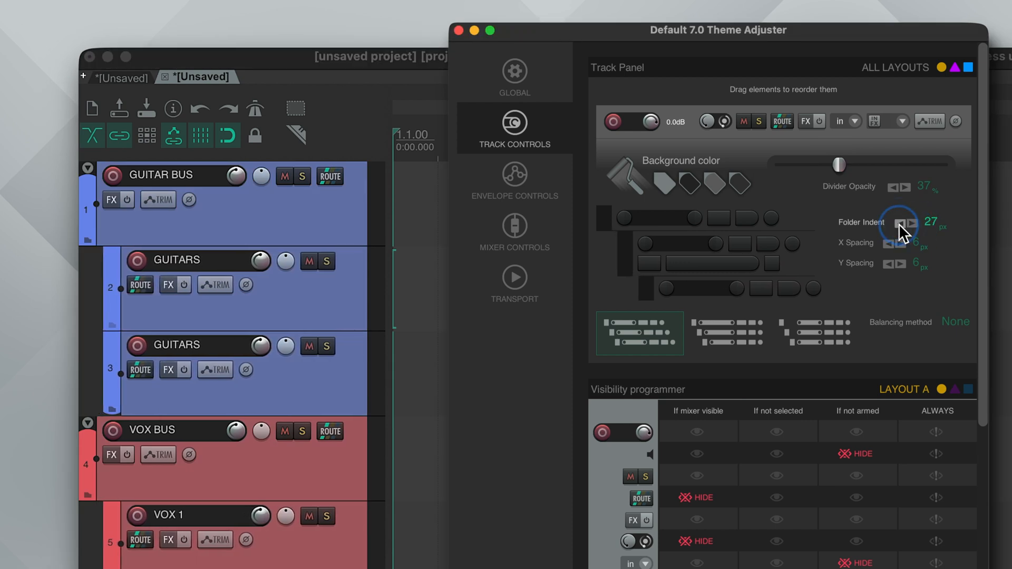
pyautogui.click(892, 222)
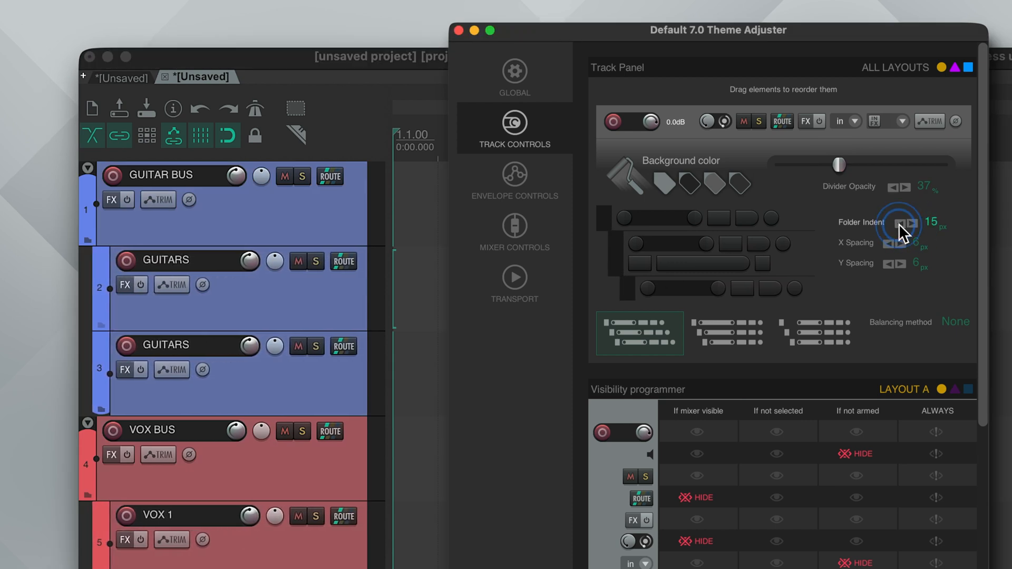
pyautogui.click(893, 223)
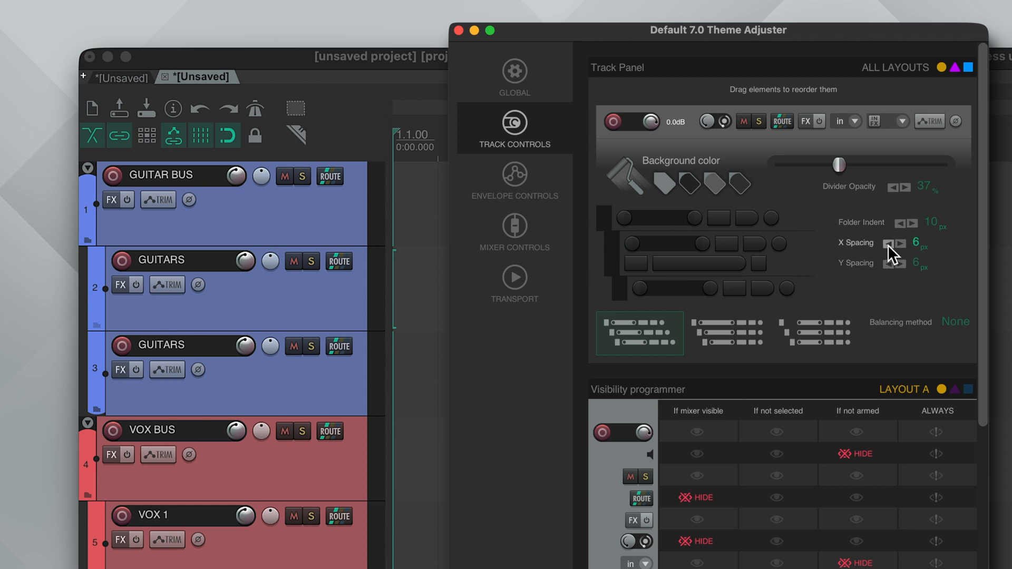
pyautogui.click(889, 243)
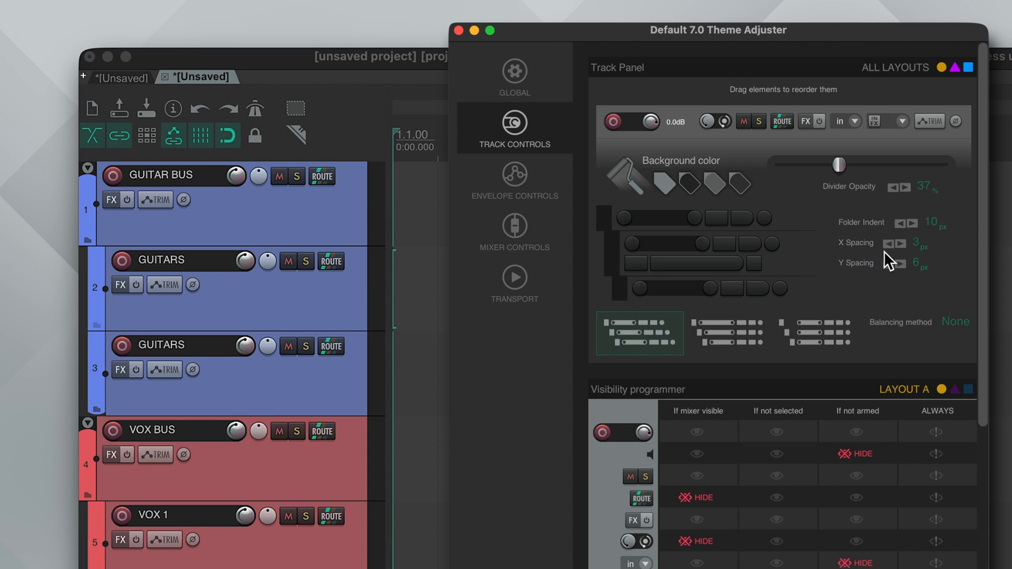
pyautogui.click(890, 263)
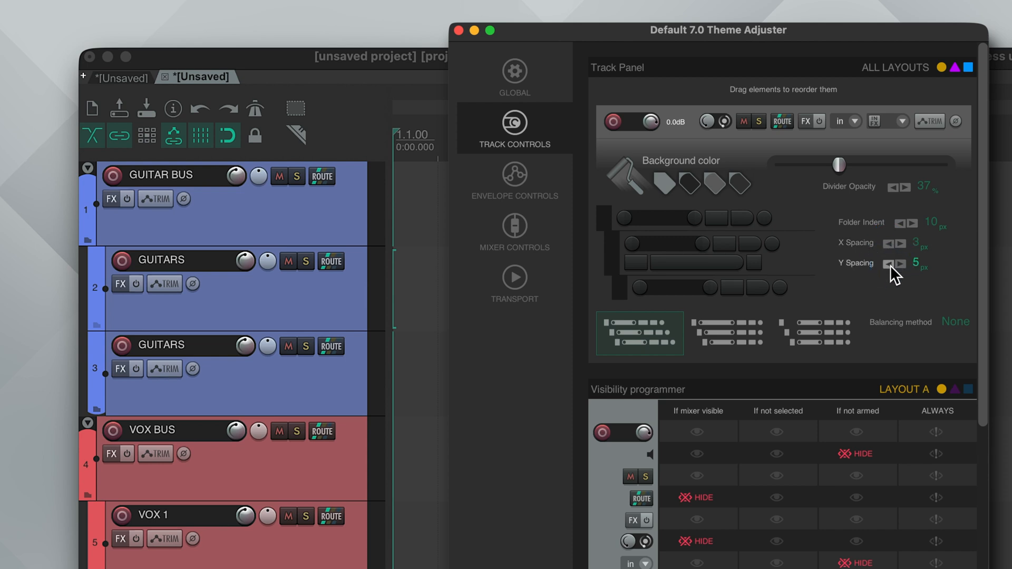
pyautogui.click(902, 263)
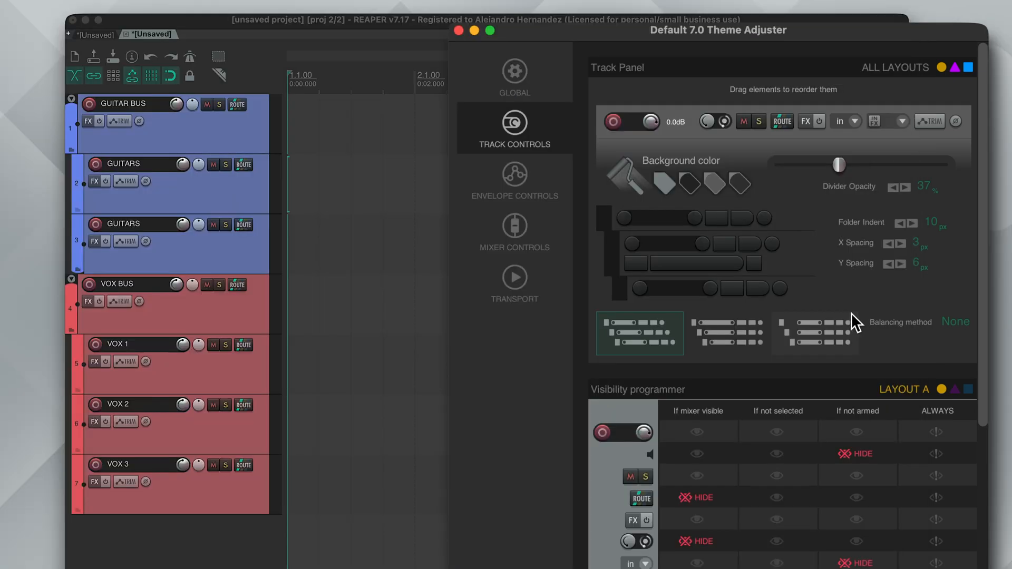
pyautogui.moveTo(842, 309)
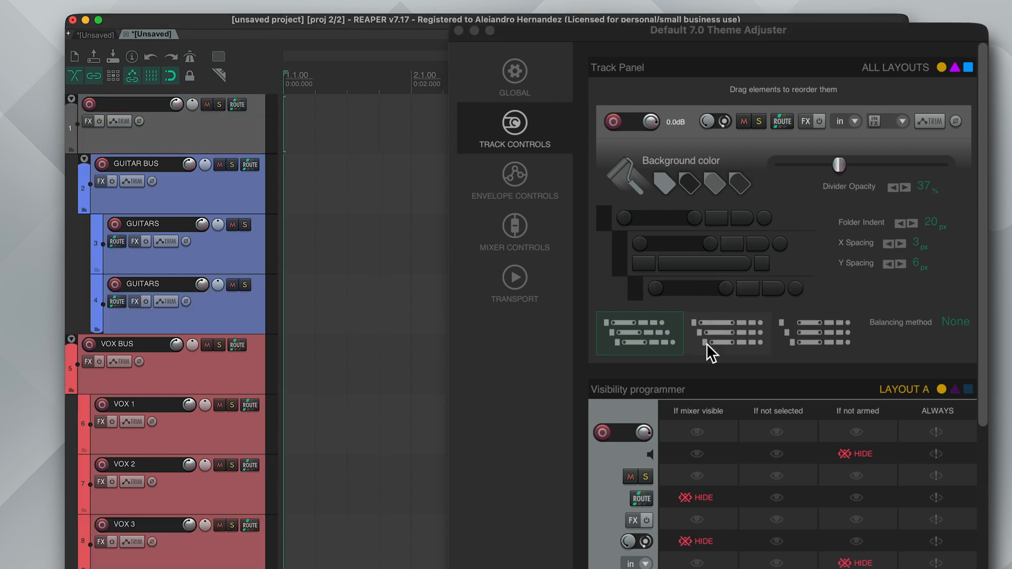
# Pick the Stretch Name balancing layout thumbnail for the track panel
pyautogui.click(727, 334)
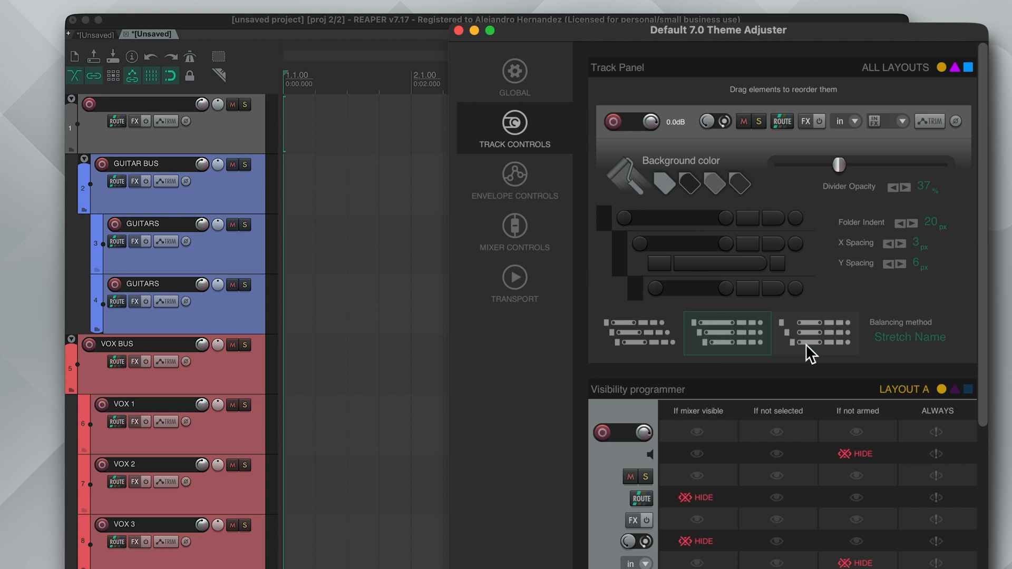
pyautogui.click(814, 333)
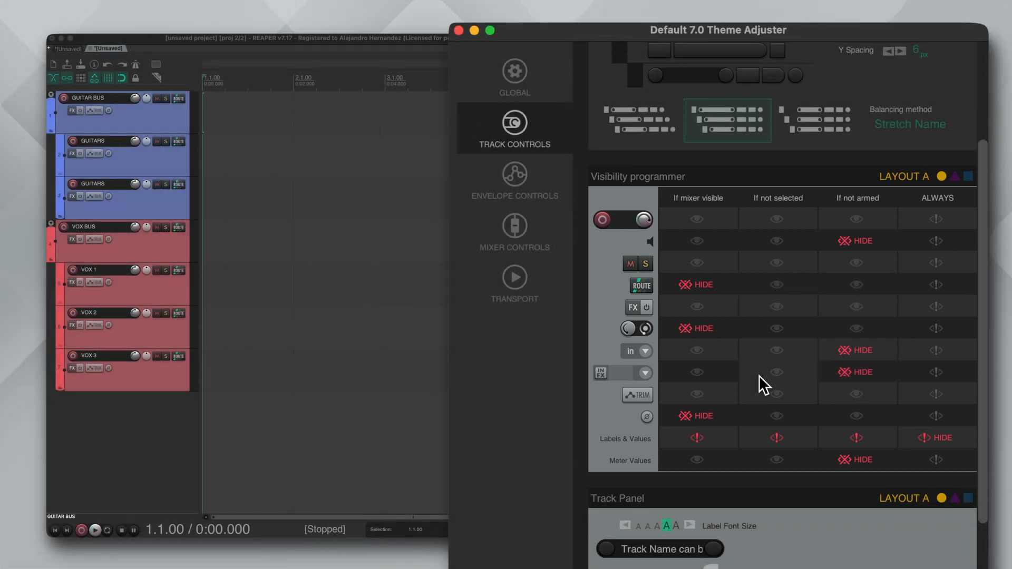
pyautogui.moveTo(763, 382)
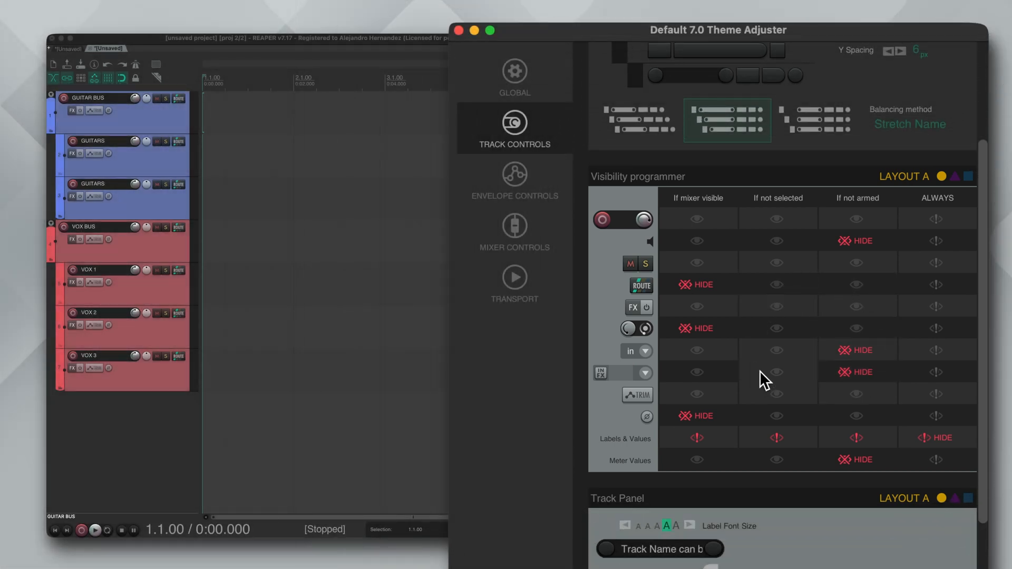
pyautogui.click(696, 218)
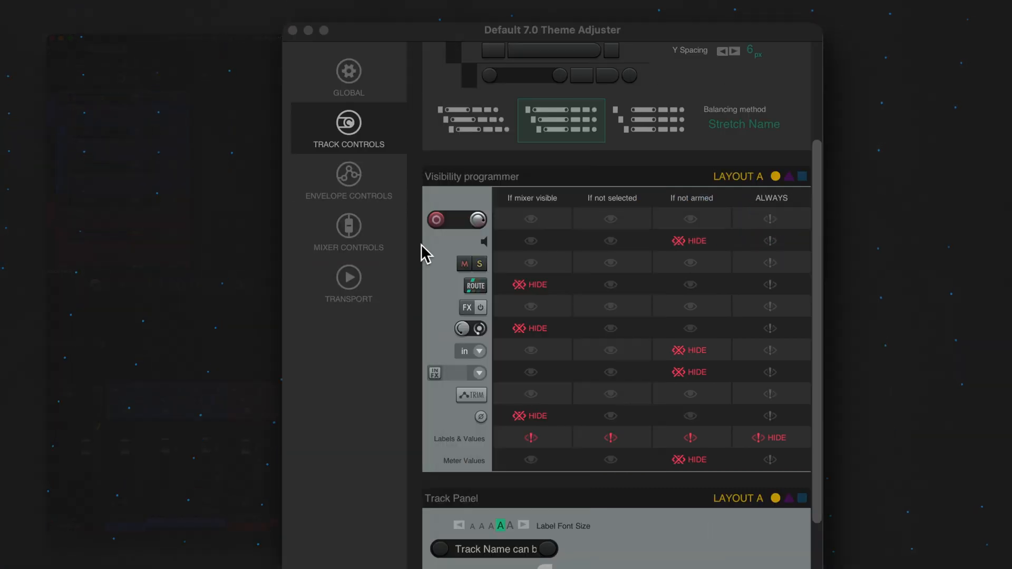
pyautogui.click(531, 218)
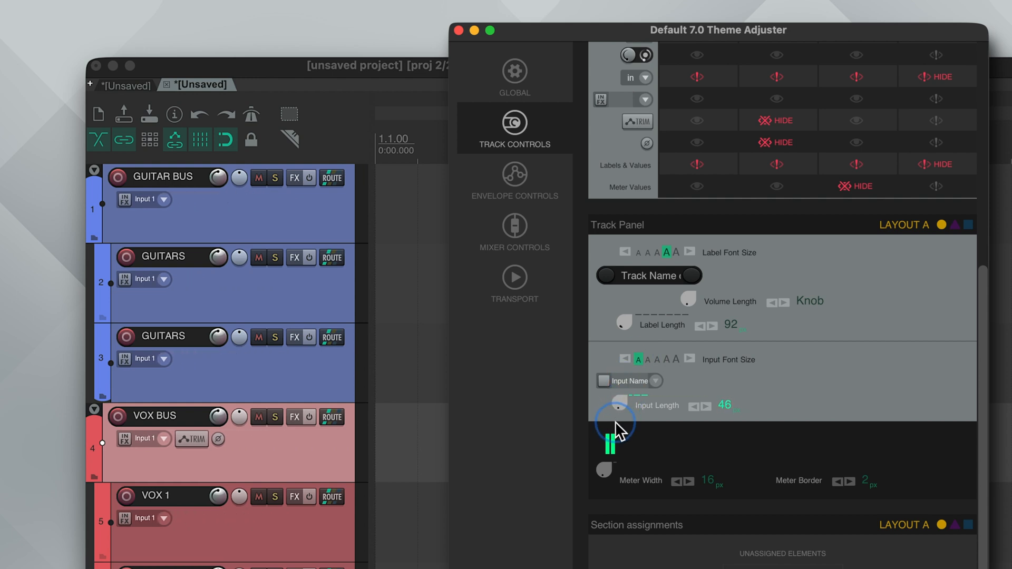
# Set the track input name field to 83 px and the meter border to 4 px
pyautogui.moveTo(614, 424); pyautogui.dragTo(599, 465)
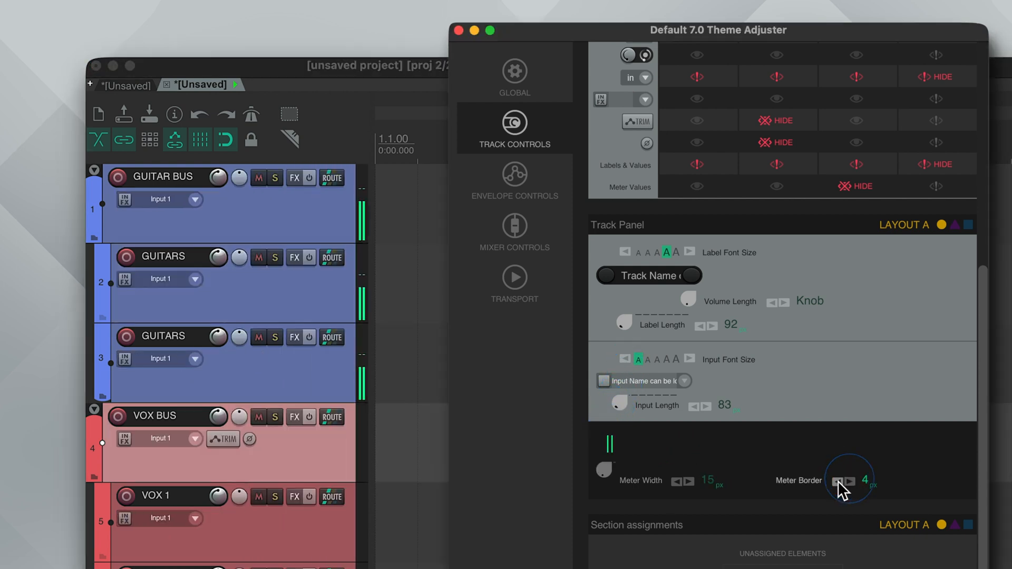
pyautogui.click(838, 482)
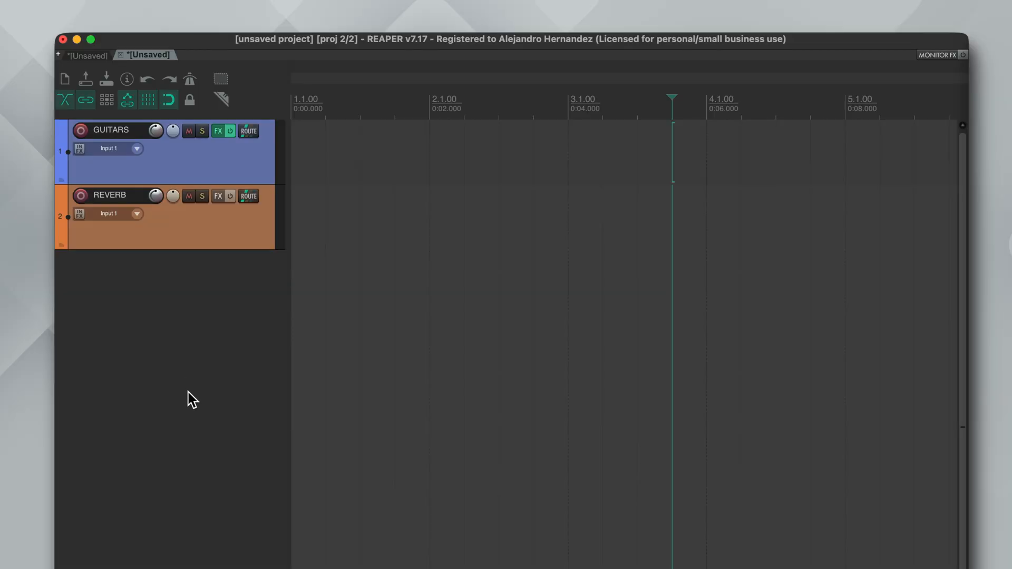
pyautogui.moveTo(183, 283)
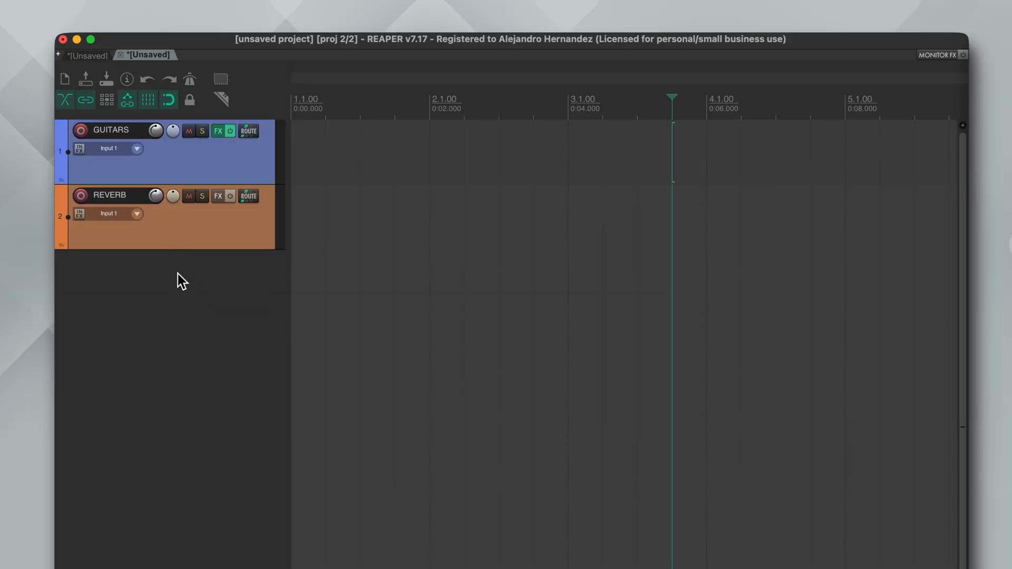
# Show FX inserts in the track panels and embed ReaEQ's interface inside the GUITARS panel
pyautogui.rightClick(180, 280)
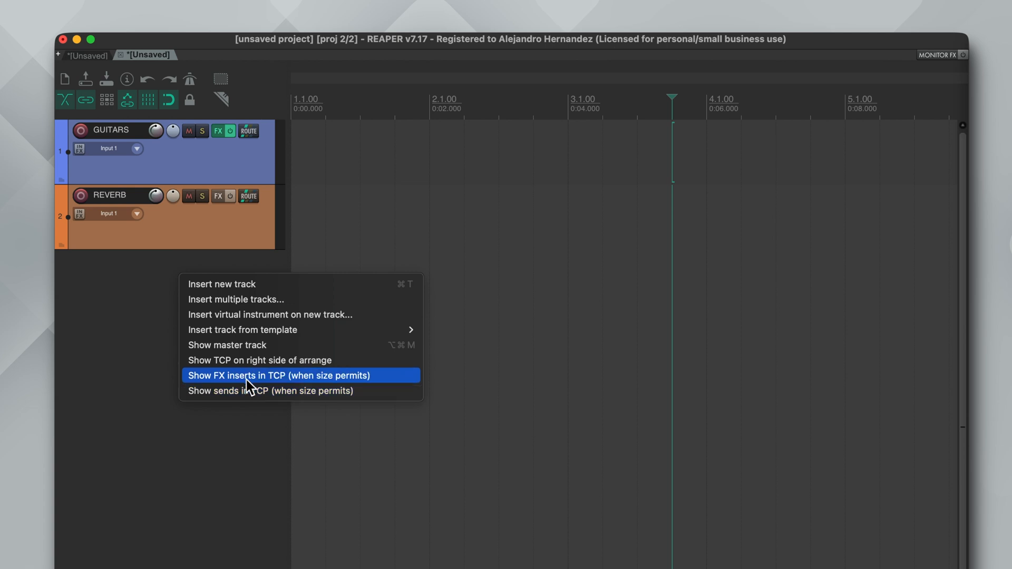
pyautogui.click(278, 375)
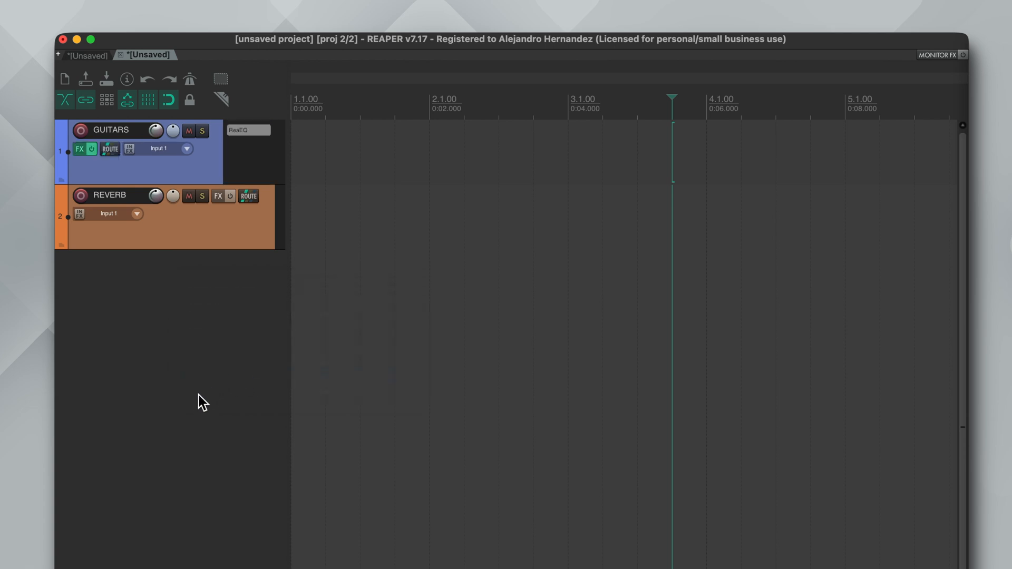
pyautogui.moveTo(216, 343)
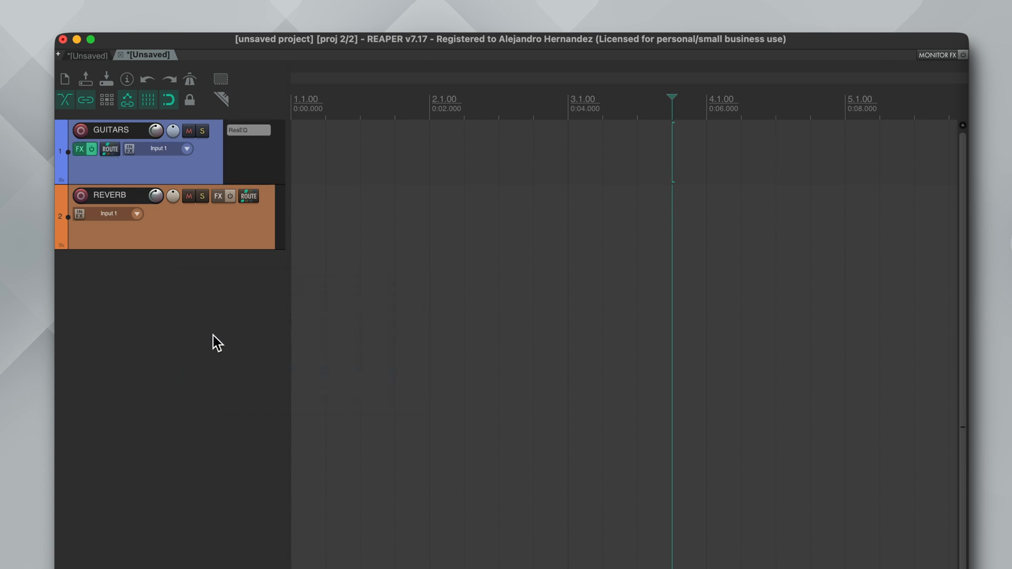
pyautogui.rightClick(216, 342)
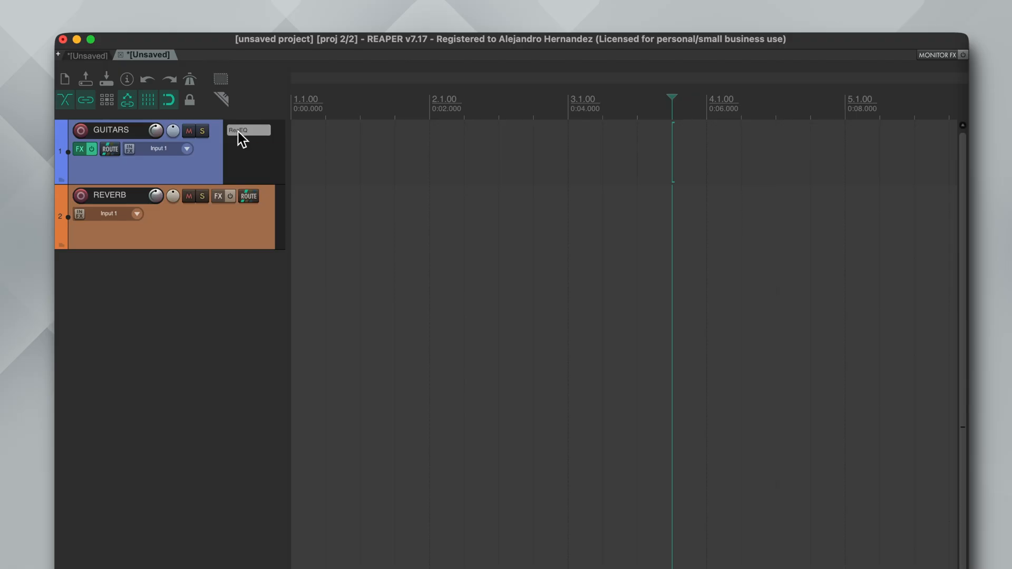
pyautogui.rightClick(248, 129)
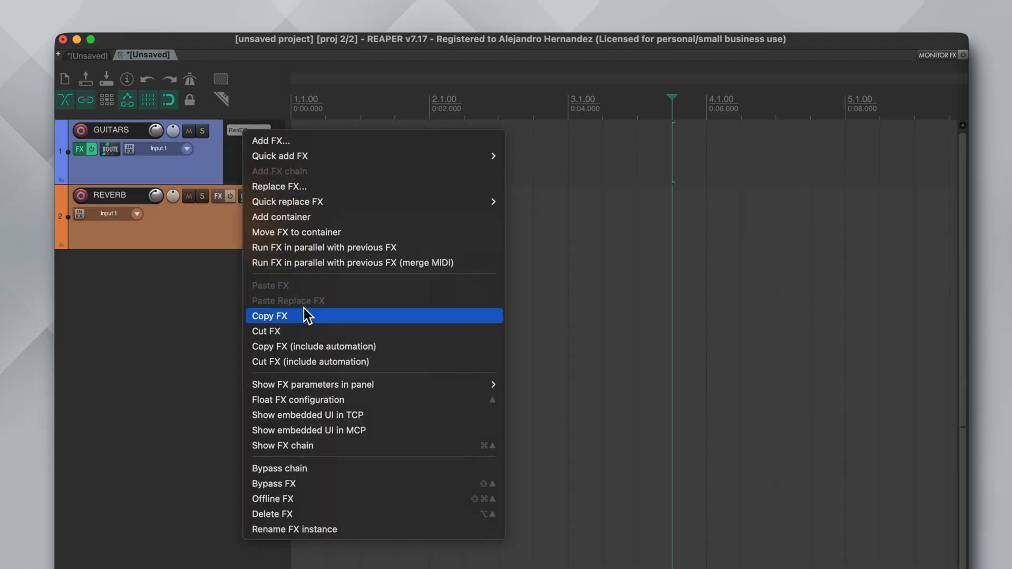
pyautogui.moveTo(315, 420)
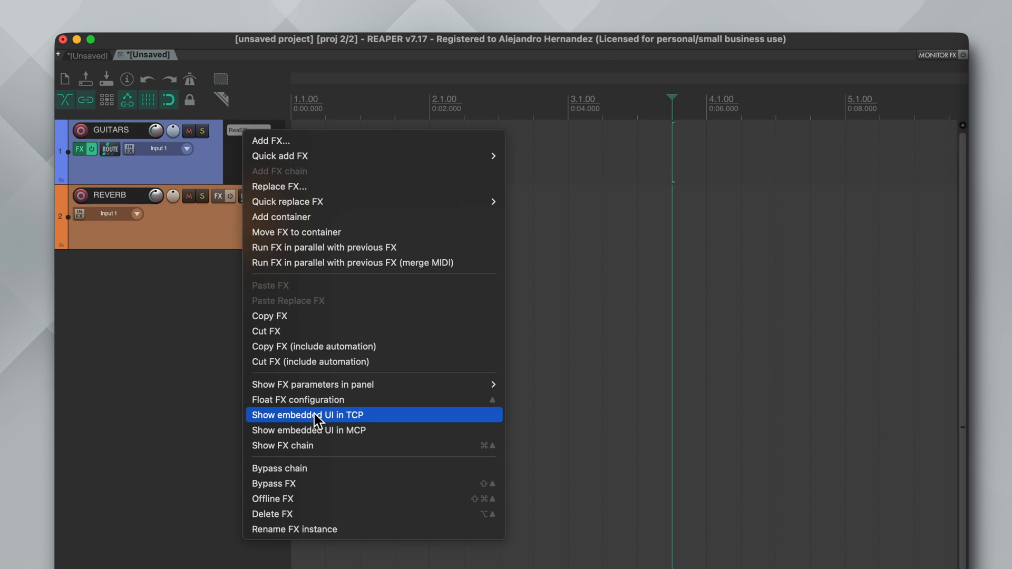
pyautogui.click(306, 415)
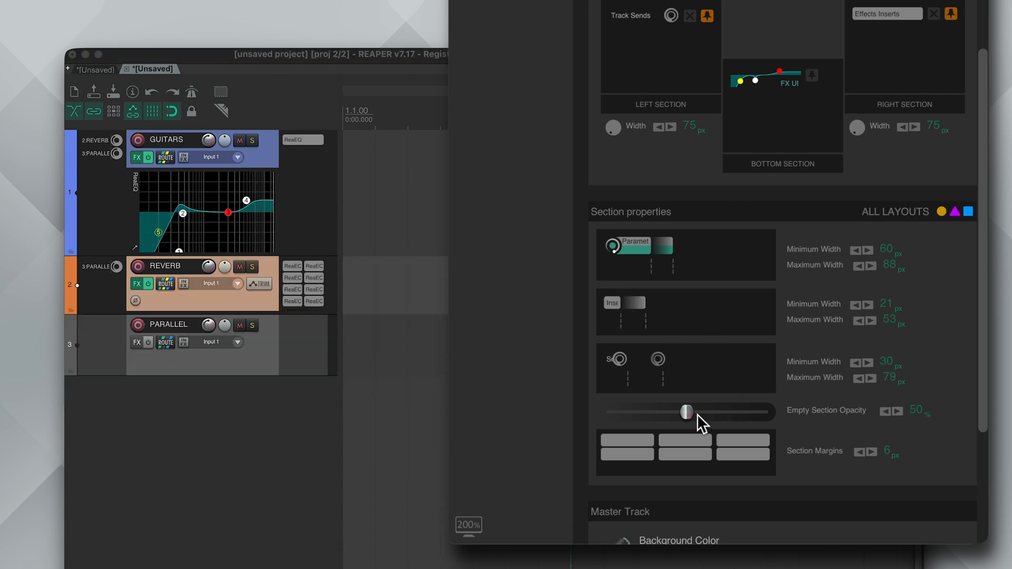
# Set Empty Section Opacity to 100%, then flip through the Layout B, A and C settings
pyautogui.moveTo(686, 412); pyautogui.dragTo(765, 412)
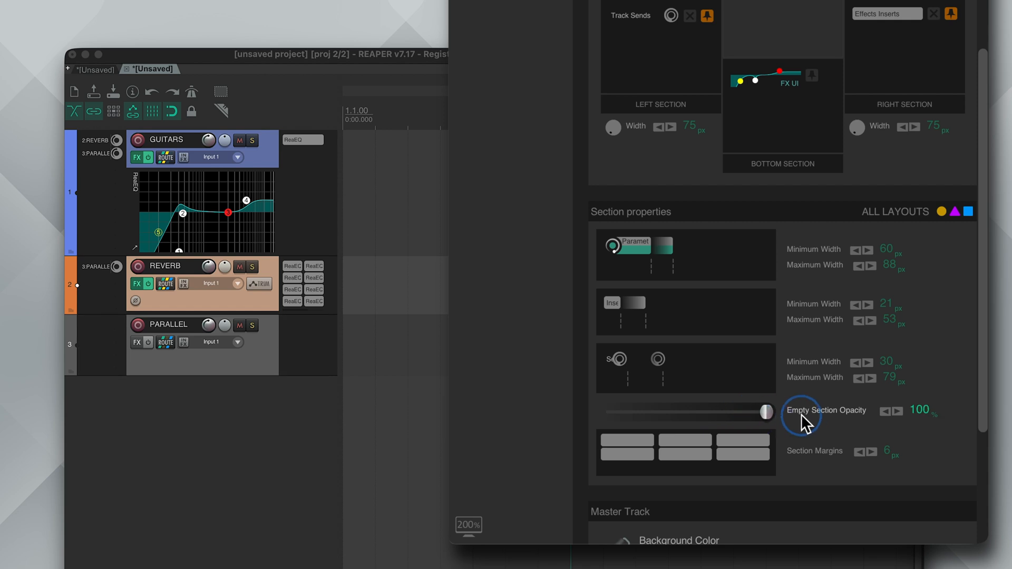
pyautogui.moveTo(743, 435)
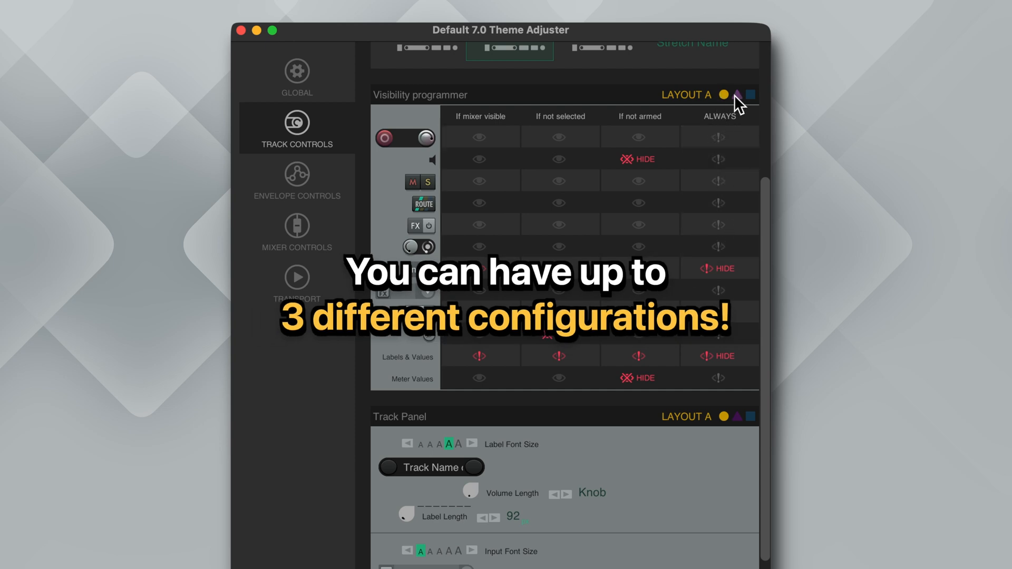
pyautogui.click(737, 93)
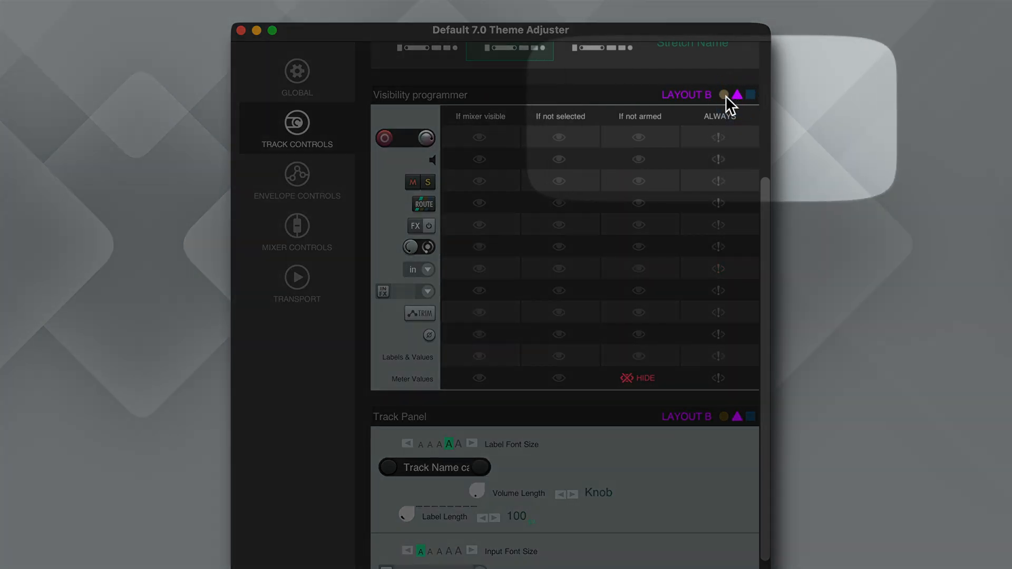
pyautogui.click(722, 95)
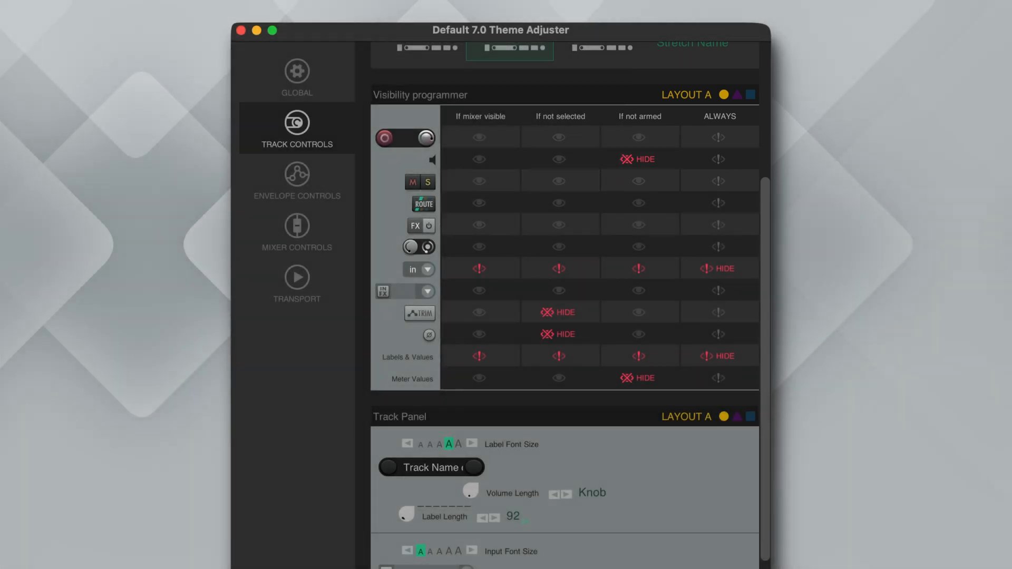
pyautogui.click(737, 95)
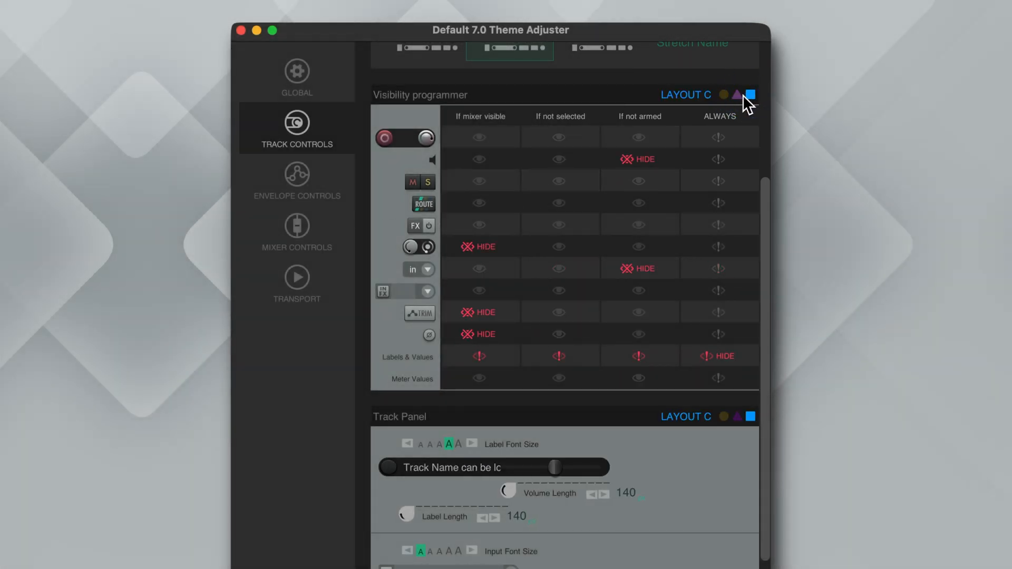
pyautogui.click(724, 94)
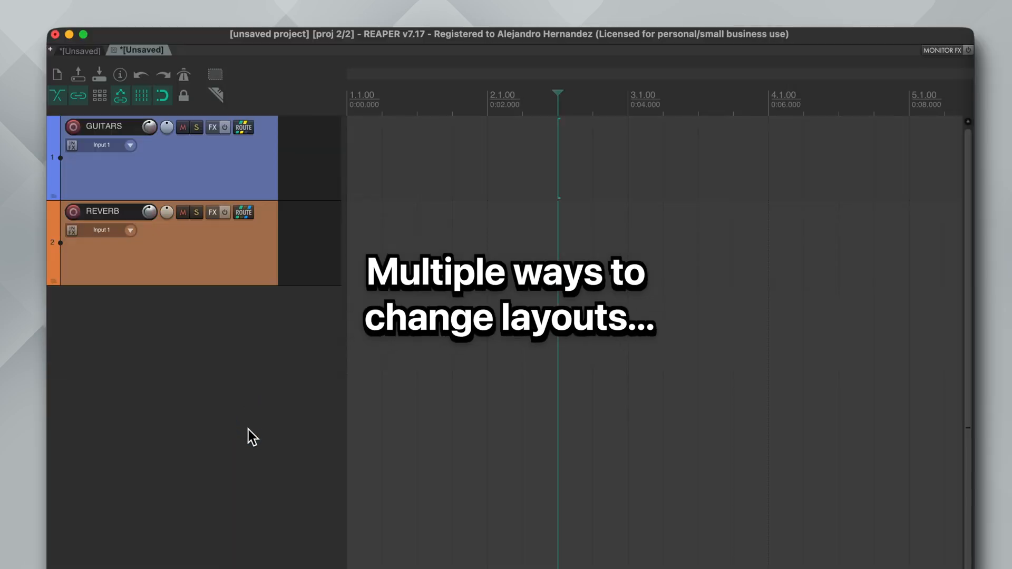
# Bring up the Screensets/Layouts window from the track area's View options
pyautogui.rightClick(194, 174)
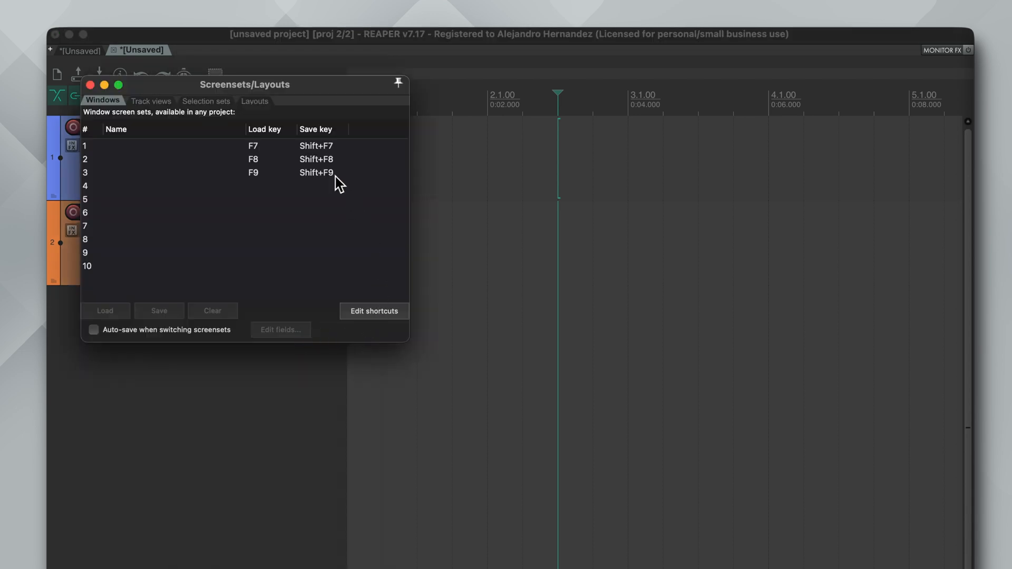
pyautogui.click(254, 101)
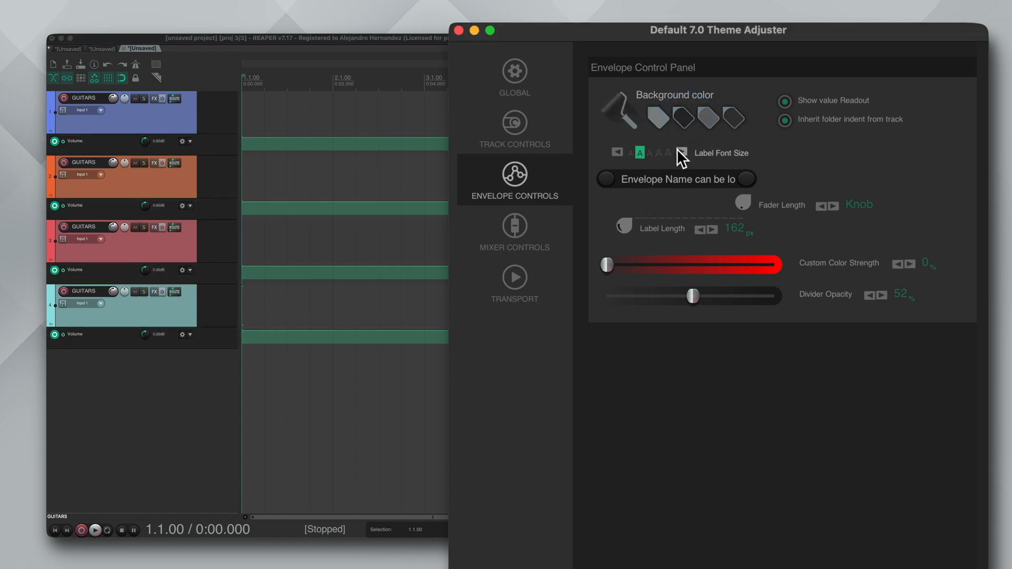
# Settle the envelope Custom Color Strength at about 24% and the label length at 104 px
pyautogui.moveTo(605, 263); pyautogui.dragTo(752, 264)
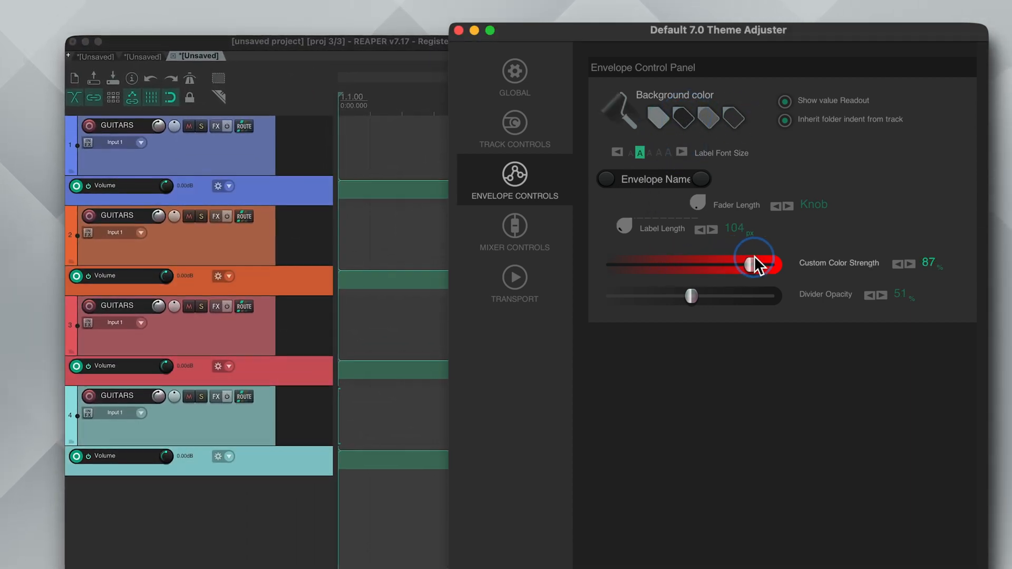
pyautogui.moveTo(748, 264); pyautogui.dragTo(645, 263)
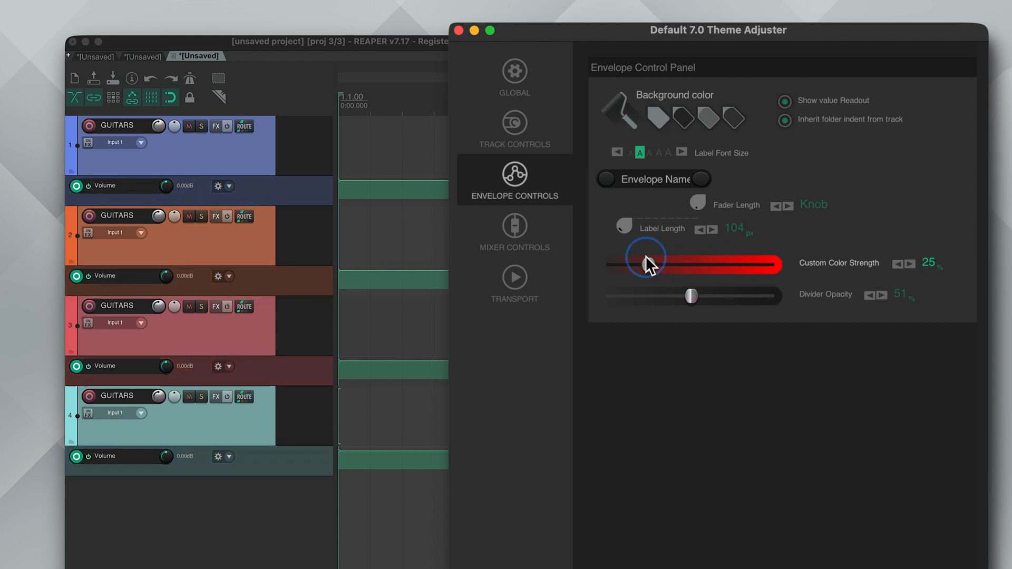
pyautogui.moveTo(647, 253); pyautogui.dragTo(638, 253)
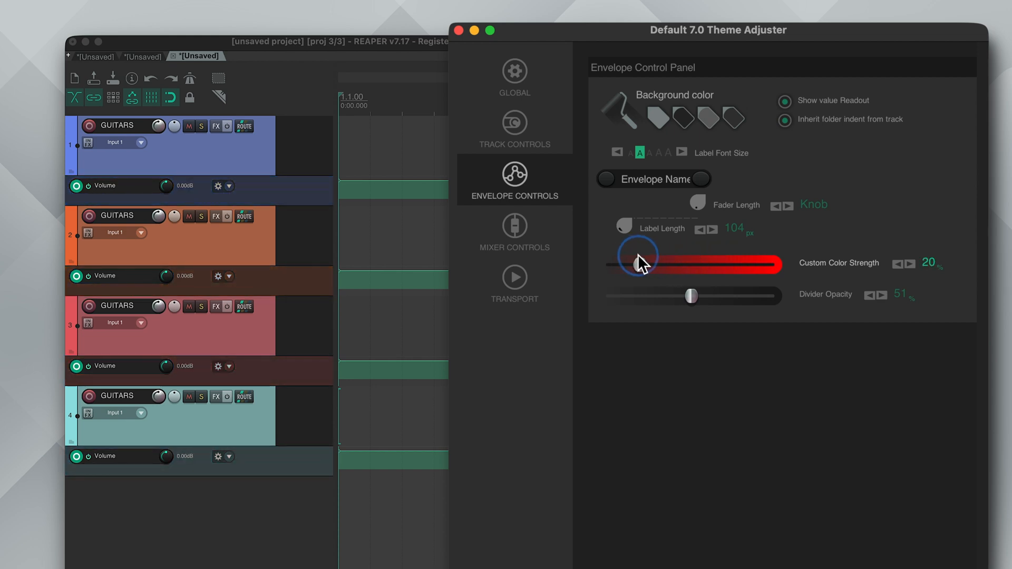
pyautogui.moveTo(636, 255); pyautogui.dragTo(645, 255)
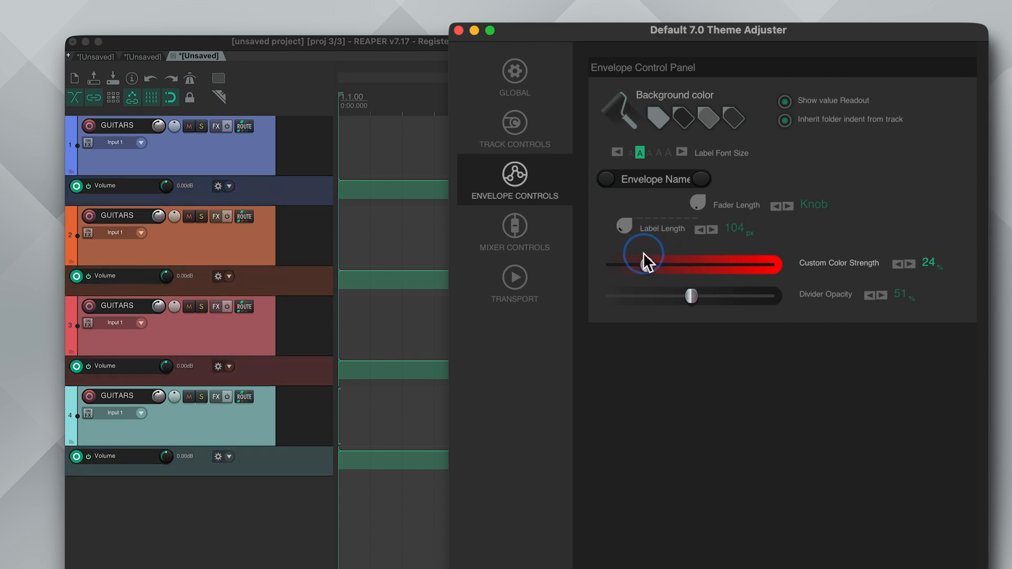
pyautogui.click(515, 232)
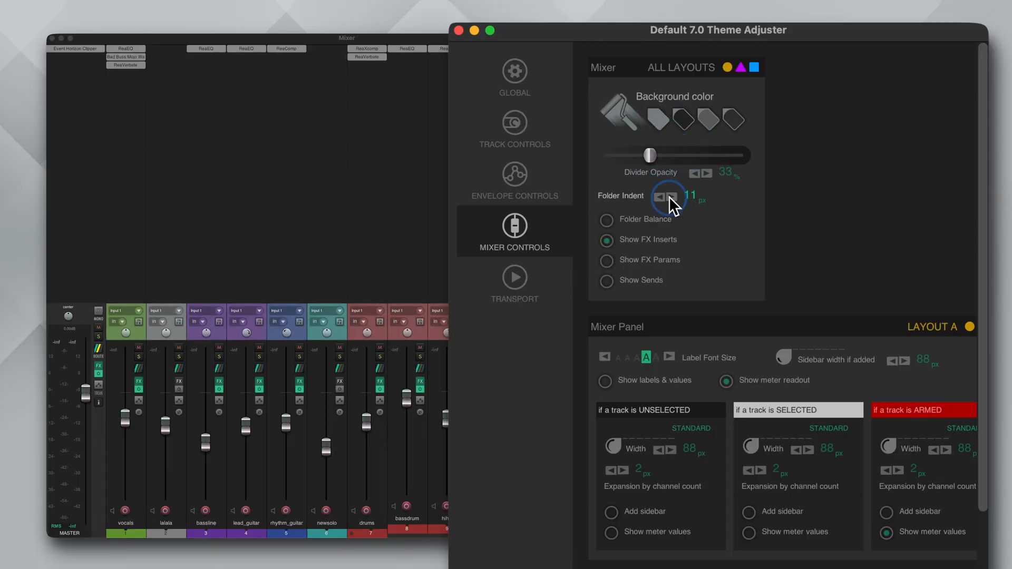
# Set the mixer Folder Indent to 10 px and enable Folder Balance
pyautogui.click(673, 197)
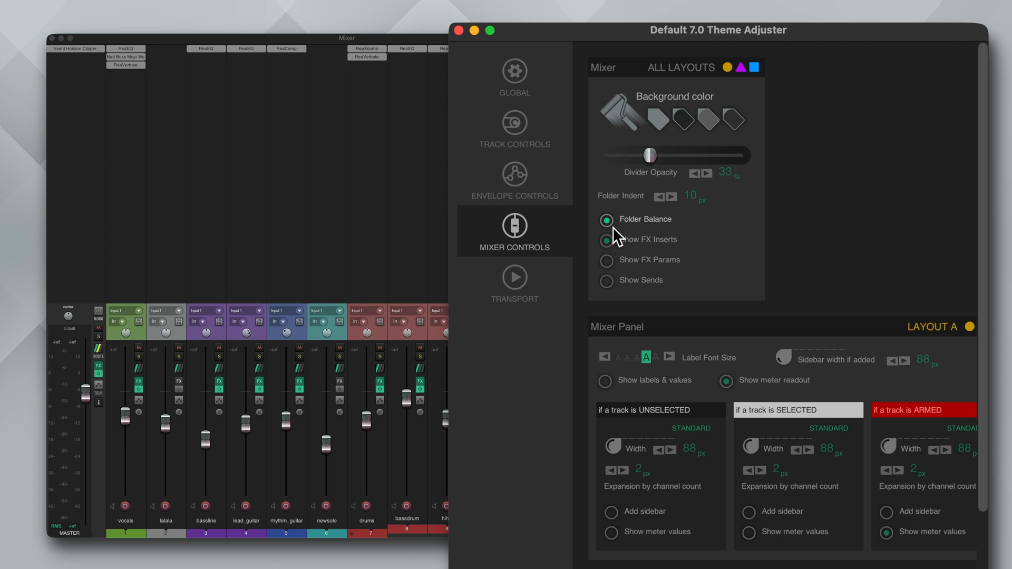
pyautogui.click(606, 239)
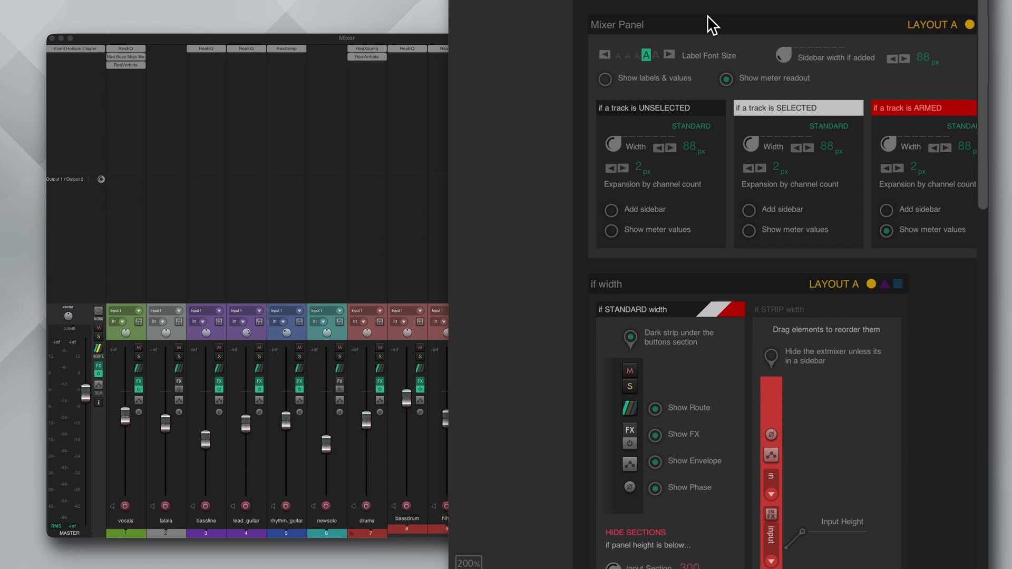
# Hide the routing, envelope and phase buttons on mixer strips and narrow unselected tracks to the 34 px strip width
pyautogui.scroll(-3)
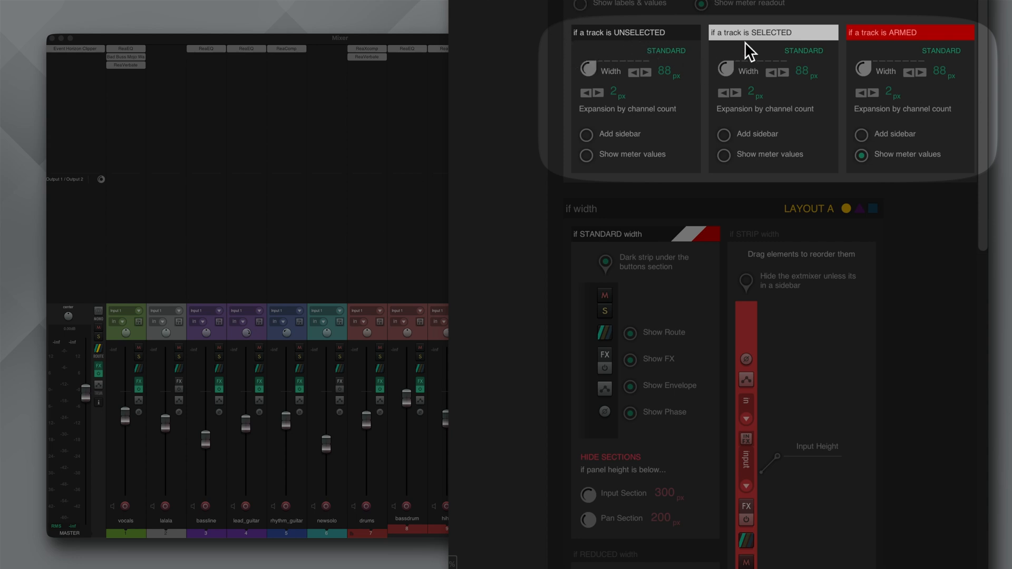
pyautogui.moveTo(836, 50)
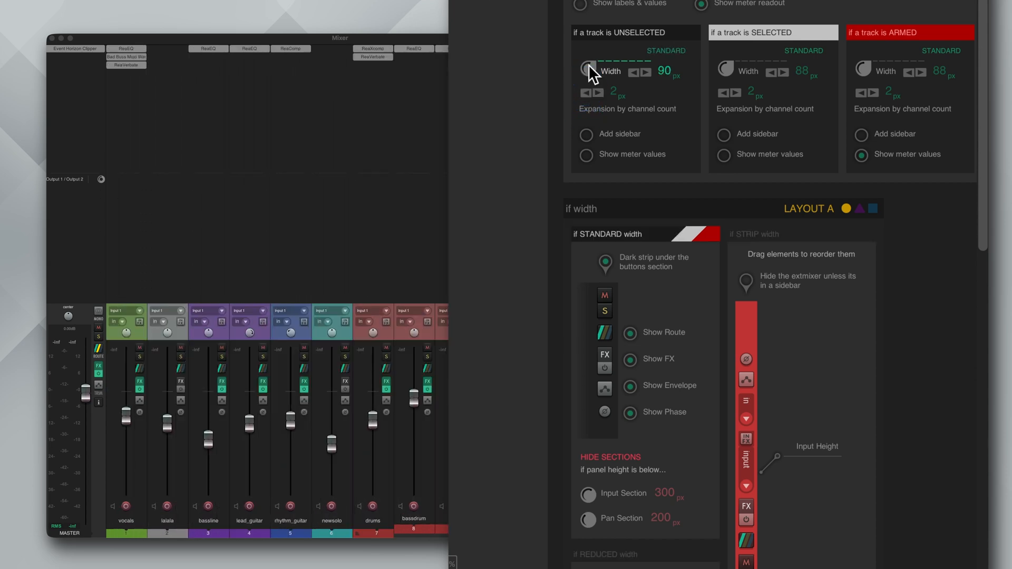
pyautogui.click(629, 332)
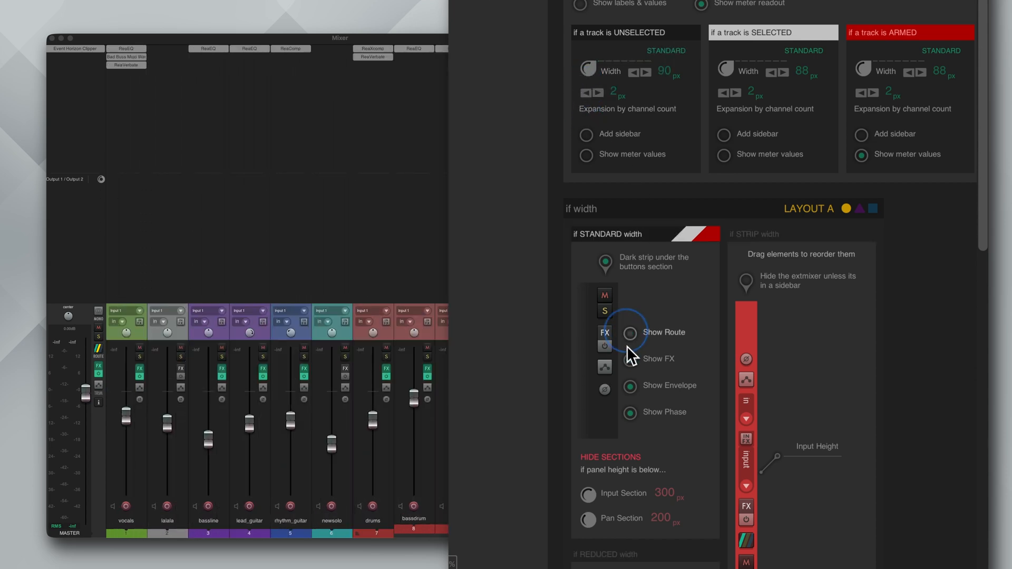
pyautogui.click(629, 332)
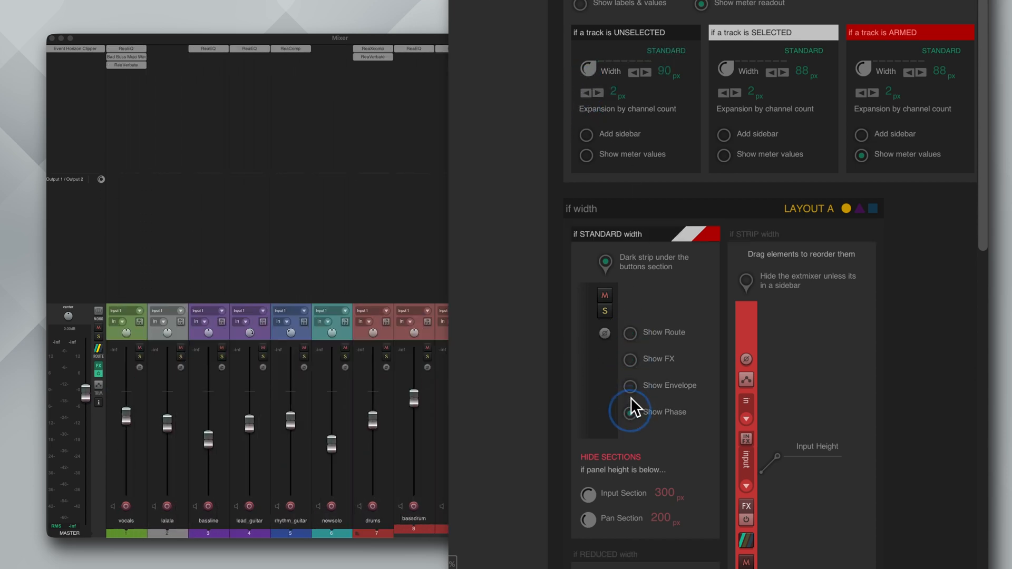
pyautogui.click(629, 413)
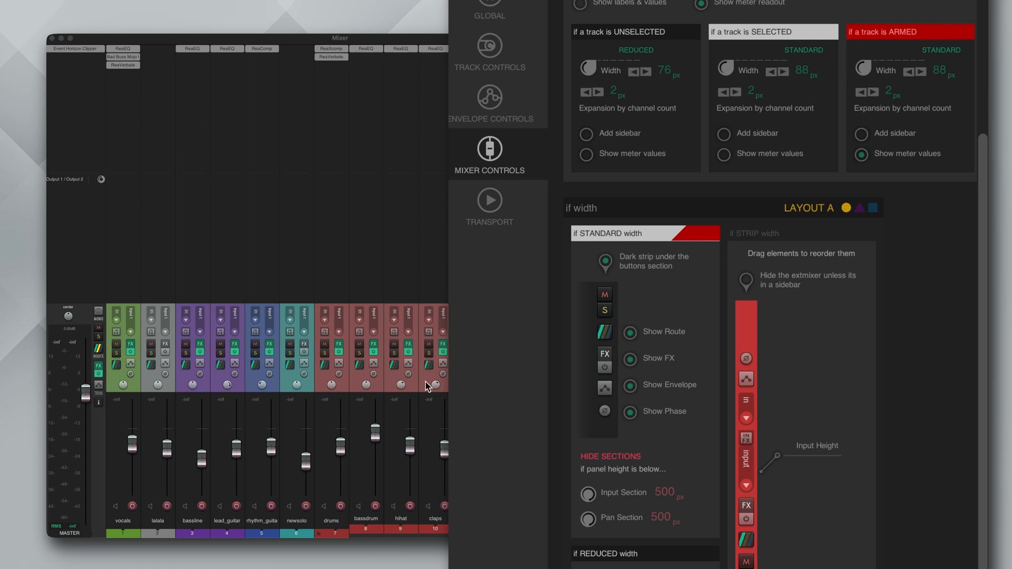
pyautogui.moveTo(586, 69); pyautogui.dragTo(577, 90)
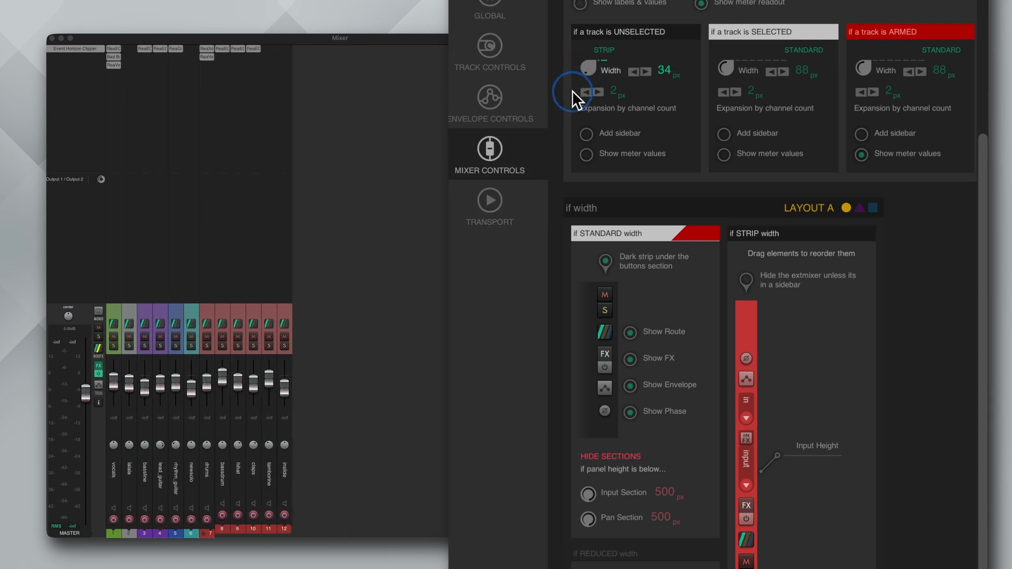
pyautogui.click(584, 93)
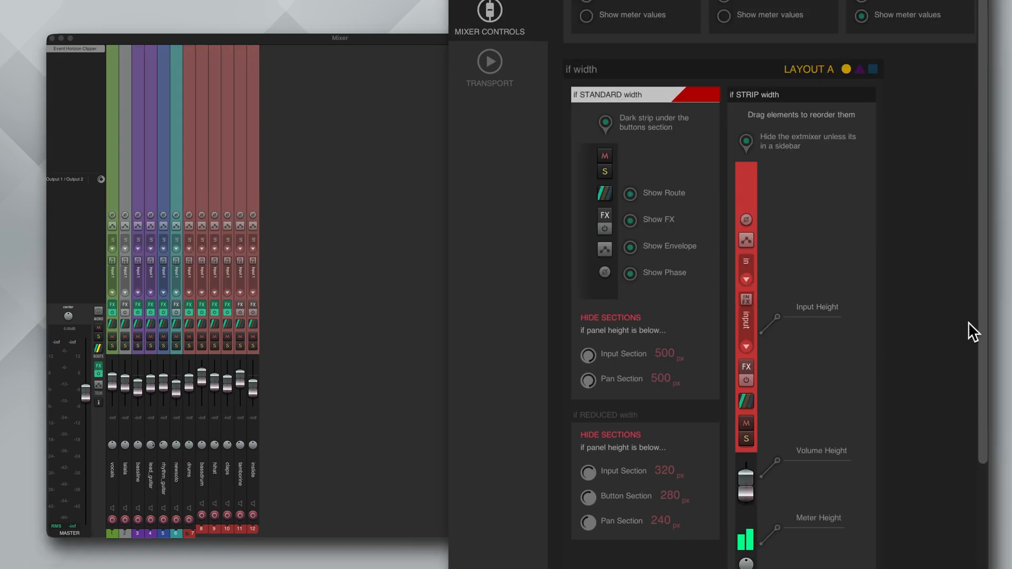
pyautogui.scroll(-3)
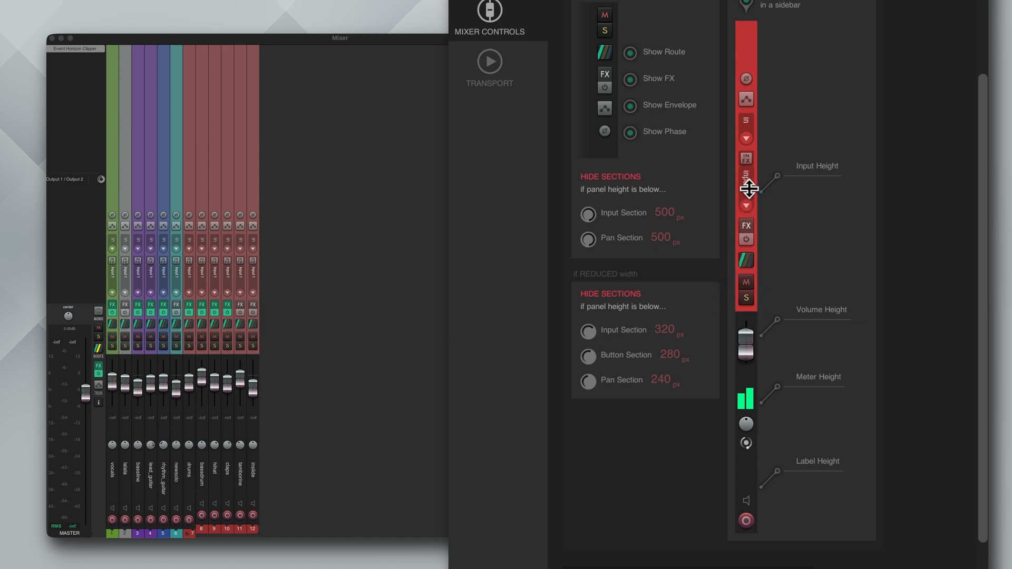
pyautogui.scroll(-3)
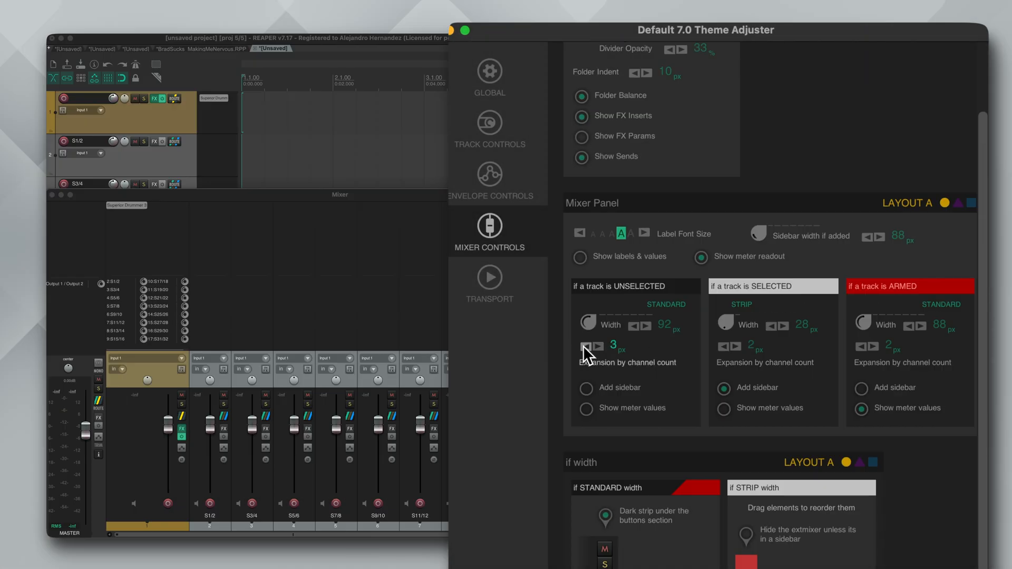
# Raise the unselected tracks' expansion by channel count to 8 px
pyautogui.click(586, 346)
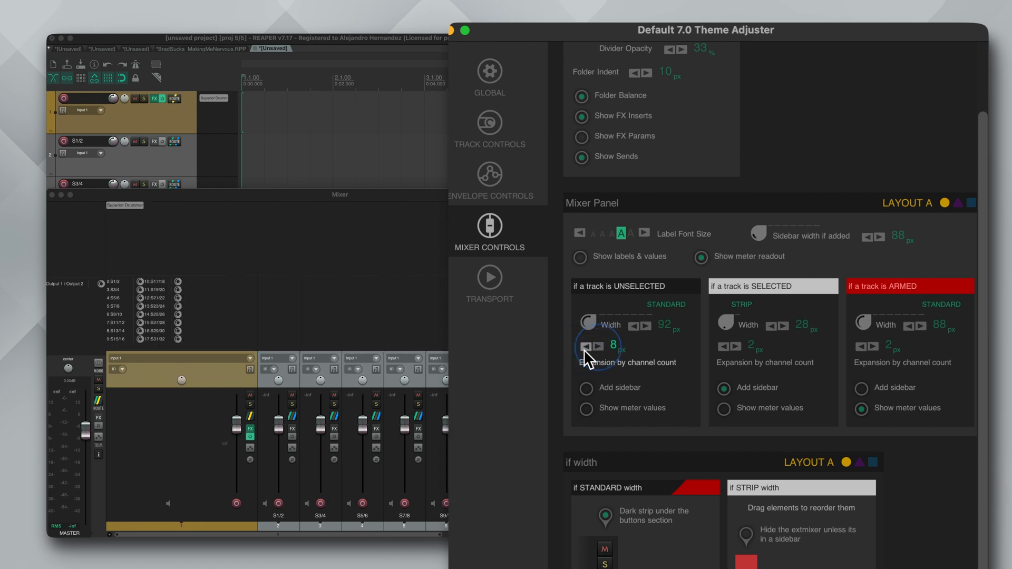
pyautogui.click(589, 347)
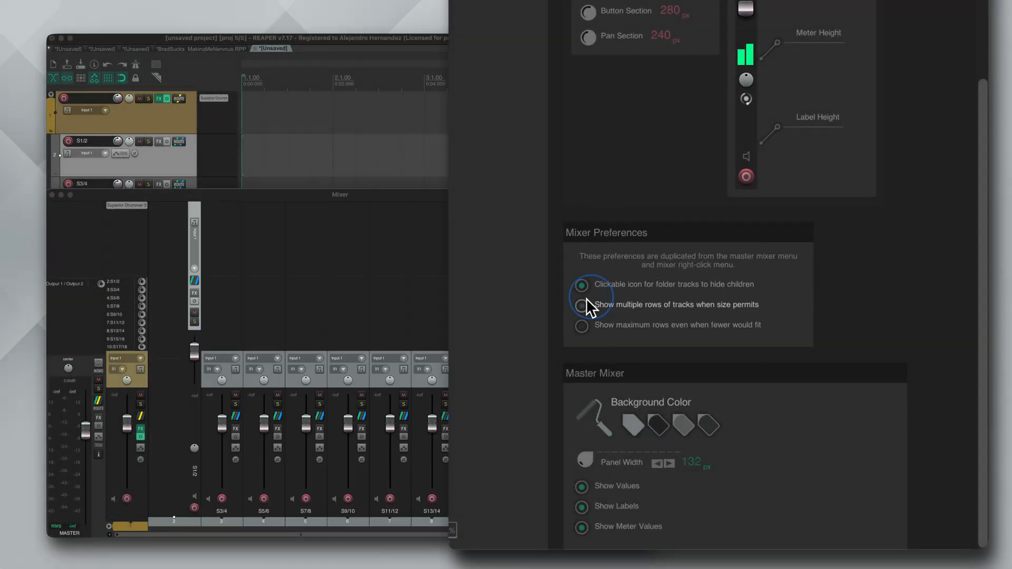
# Enable multiple and maximum mixer rows, pick a master background swatch and set master Panel Width to 131
pyautogui.click(579, 304)
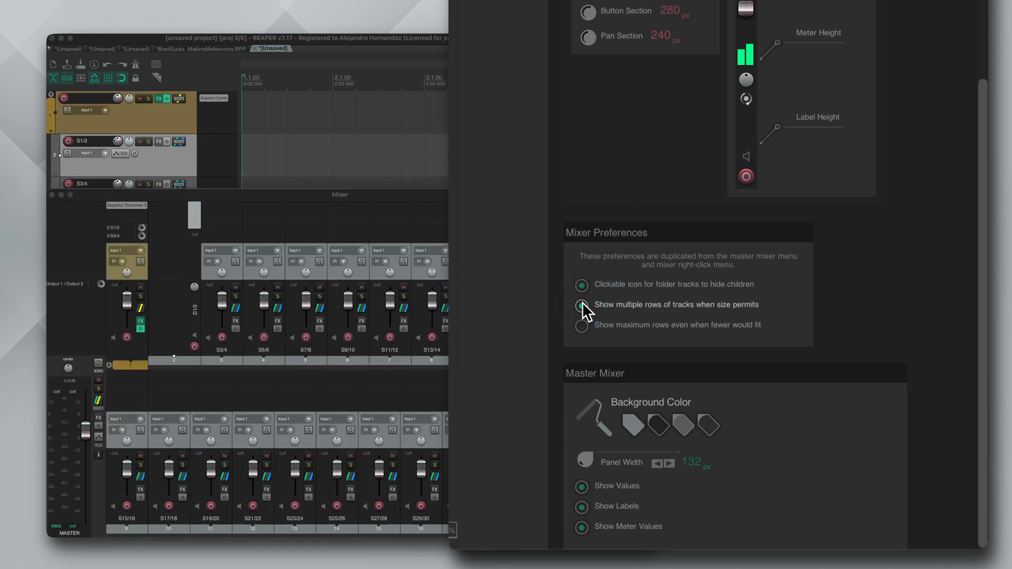
pyautogui.click(579, 325)
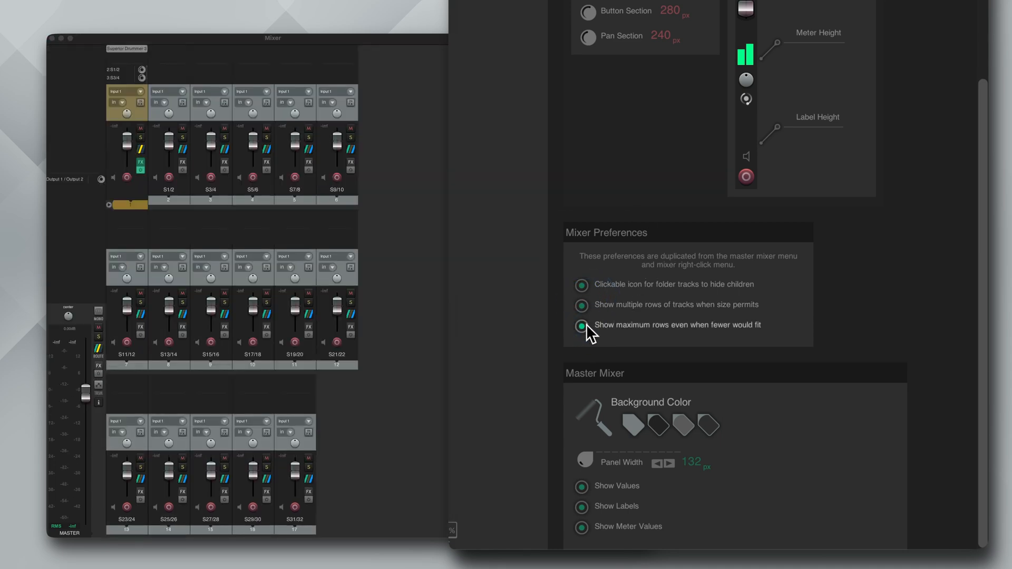
pyautogui.click(579, 327)
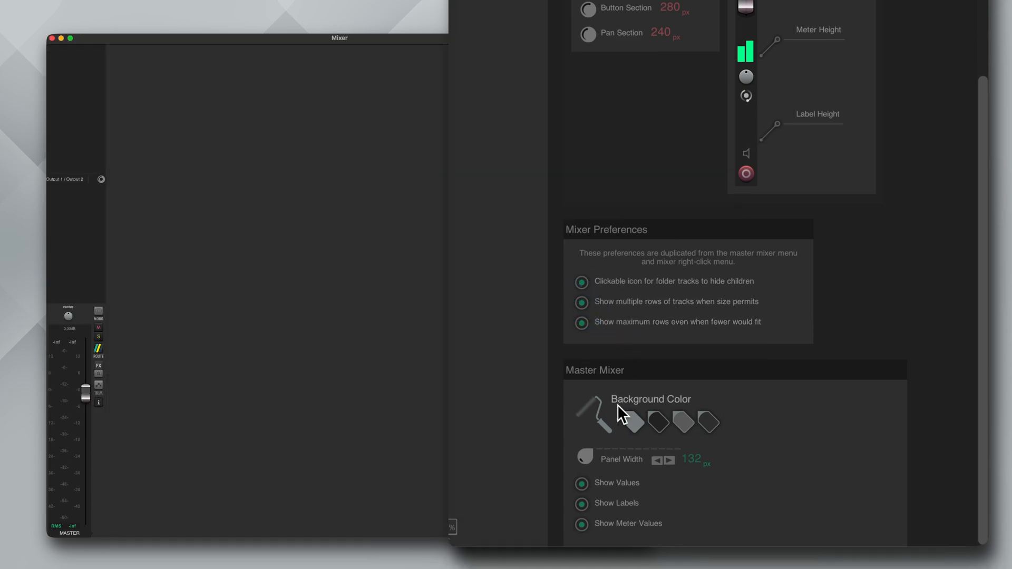
pyautogui.click(706, 423)
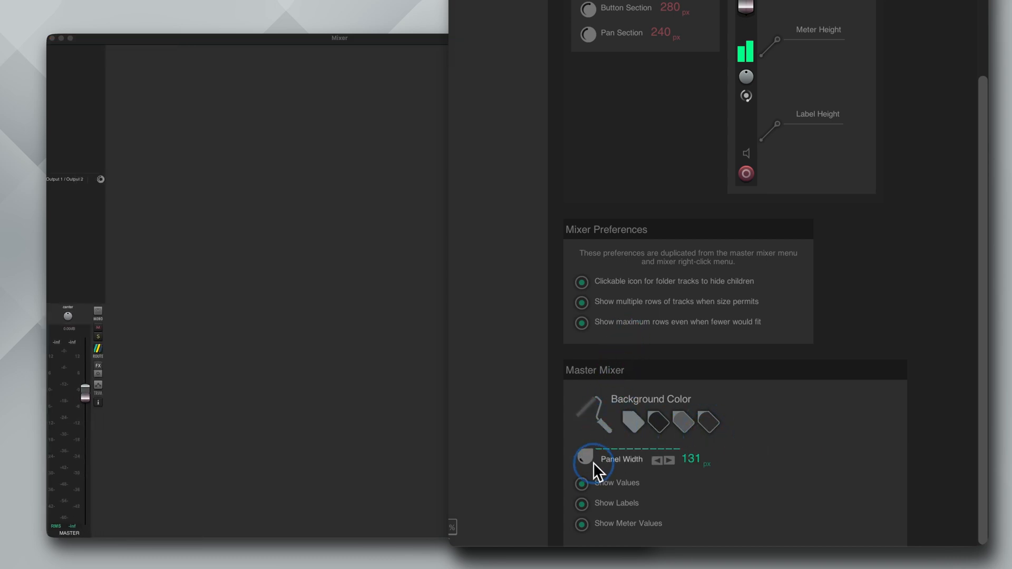
pyautogui.click(582, 276)
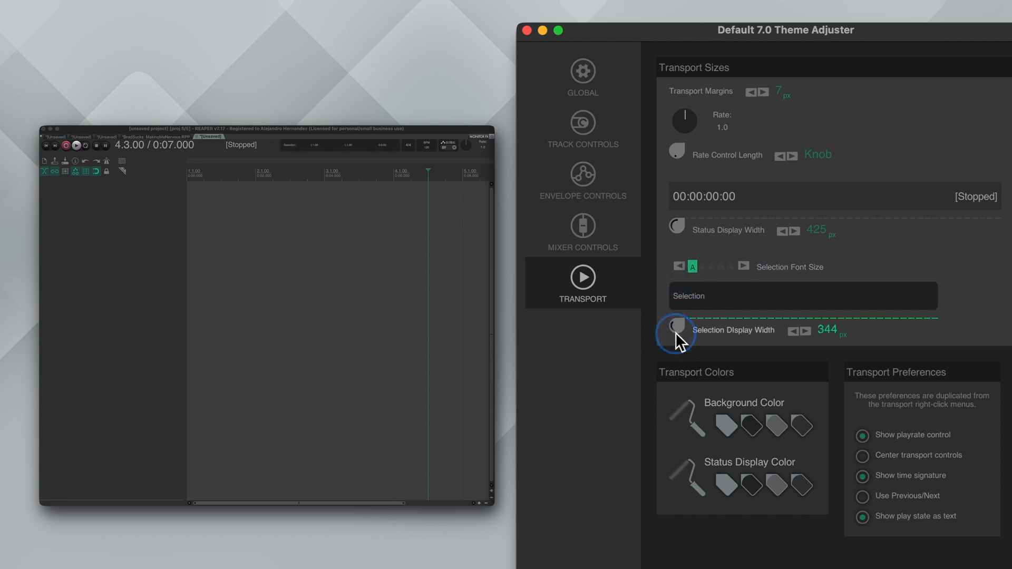
# Narrow the selection display to 288 px and pick a lighter Status Display Color swatch
pyautogui.moveTo(675, 338); pyautogui.dragTo(672, 359)
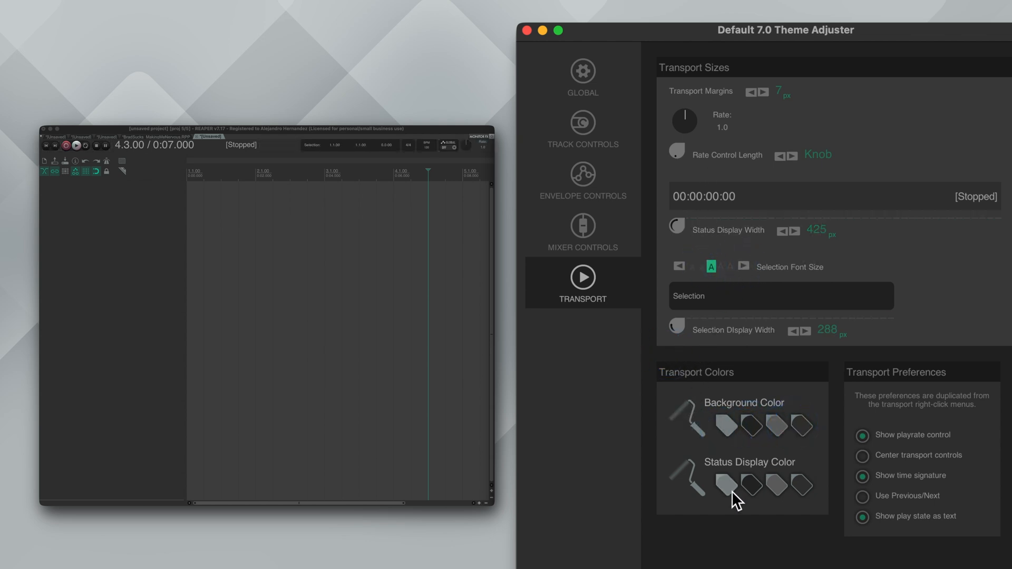
pyautogui.click(800, 483)
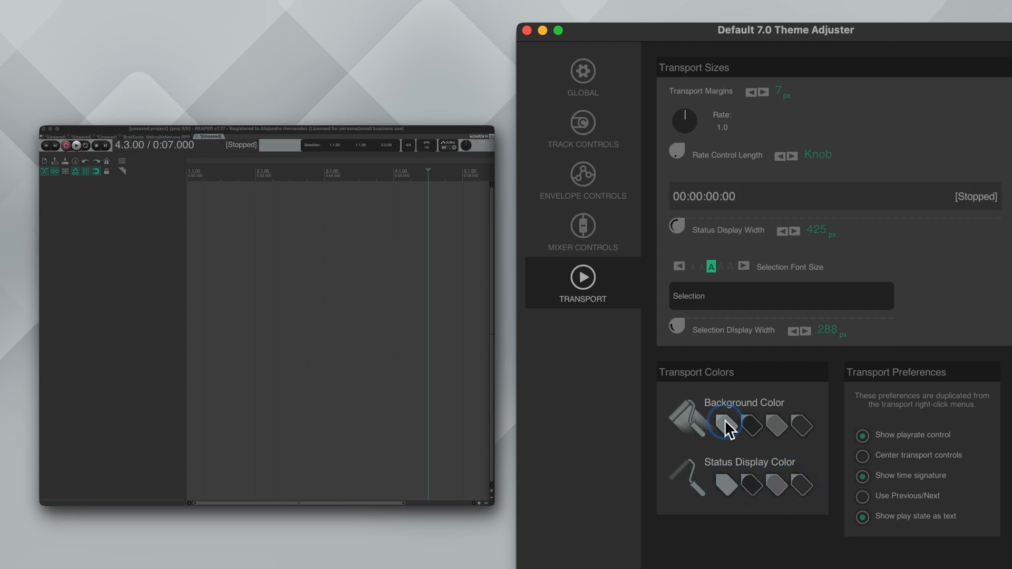
pyautogui.moveTo(726, 484)
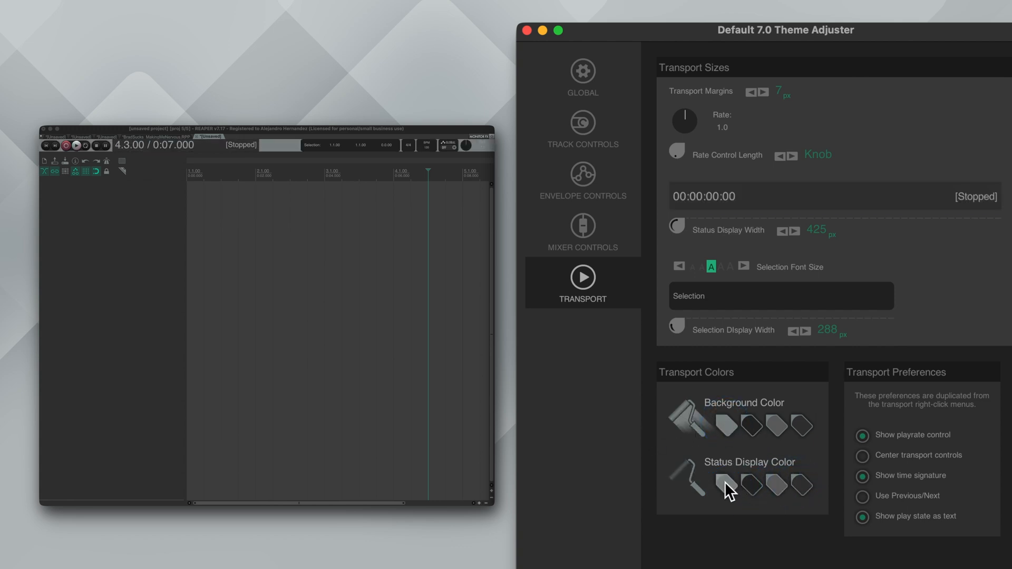